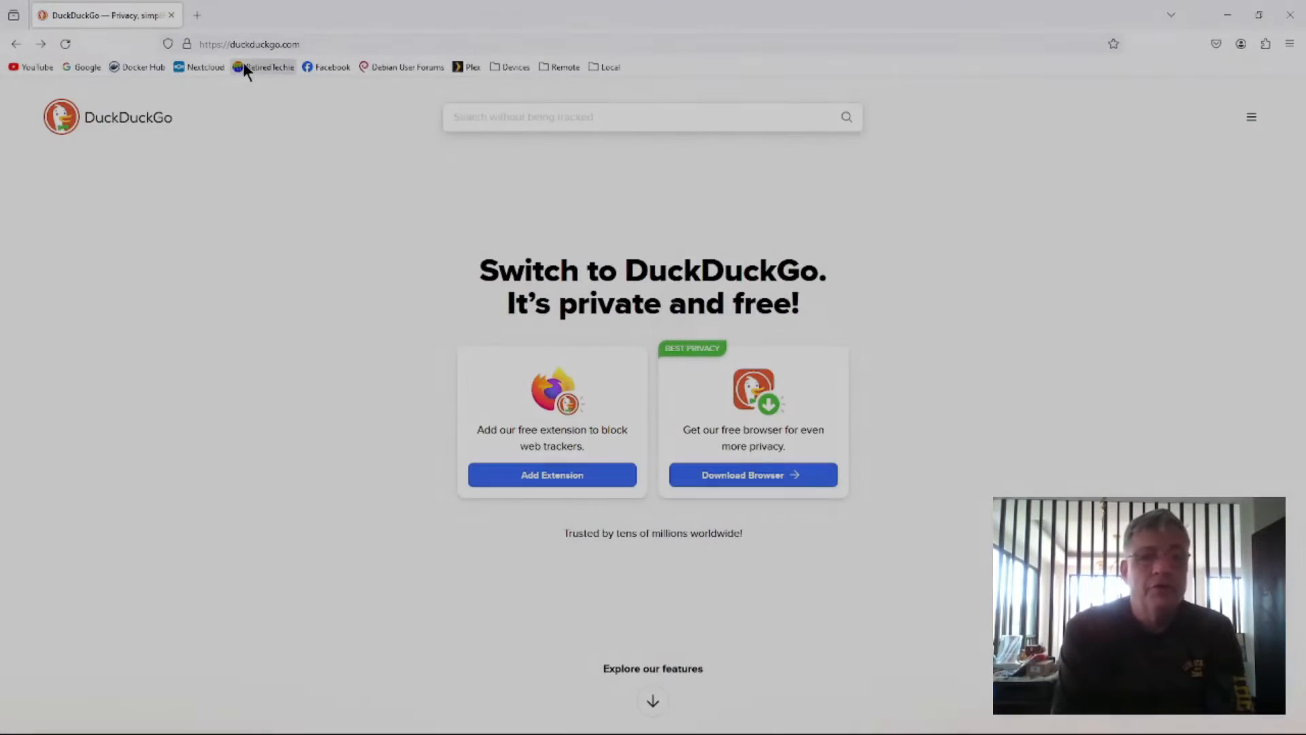
Step: Enter the Proxmox host address 172.20.30.21 with port 8006 in Firefox's address bar
left_click(248, 44)
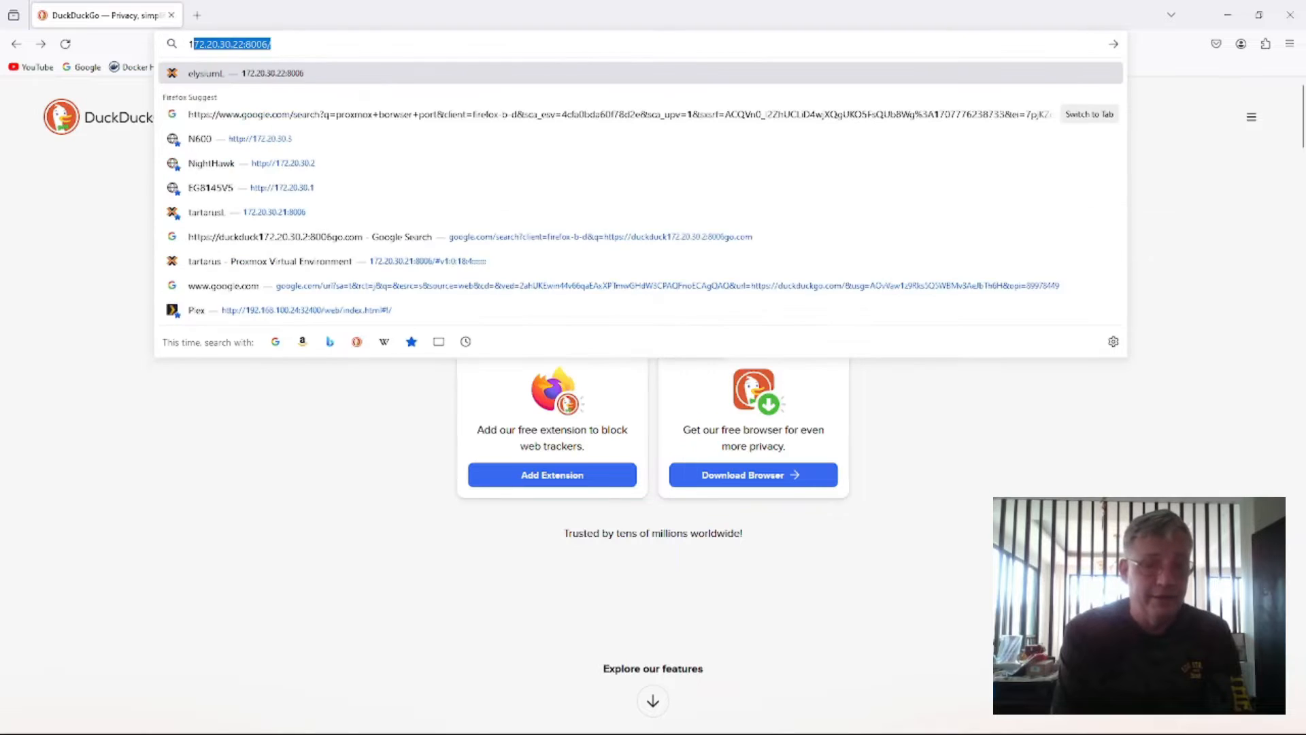
type("172.20.30.21:8006/#v1:0:18:4:::::")
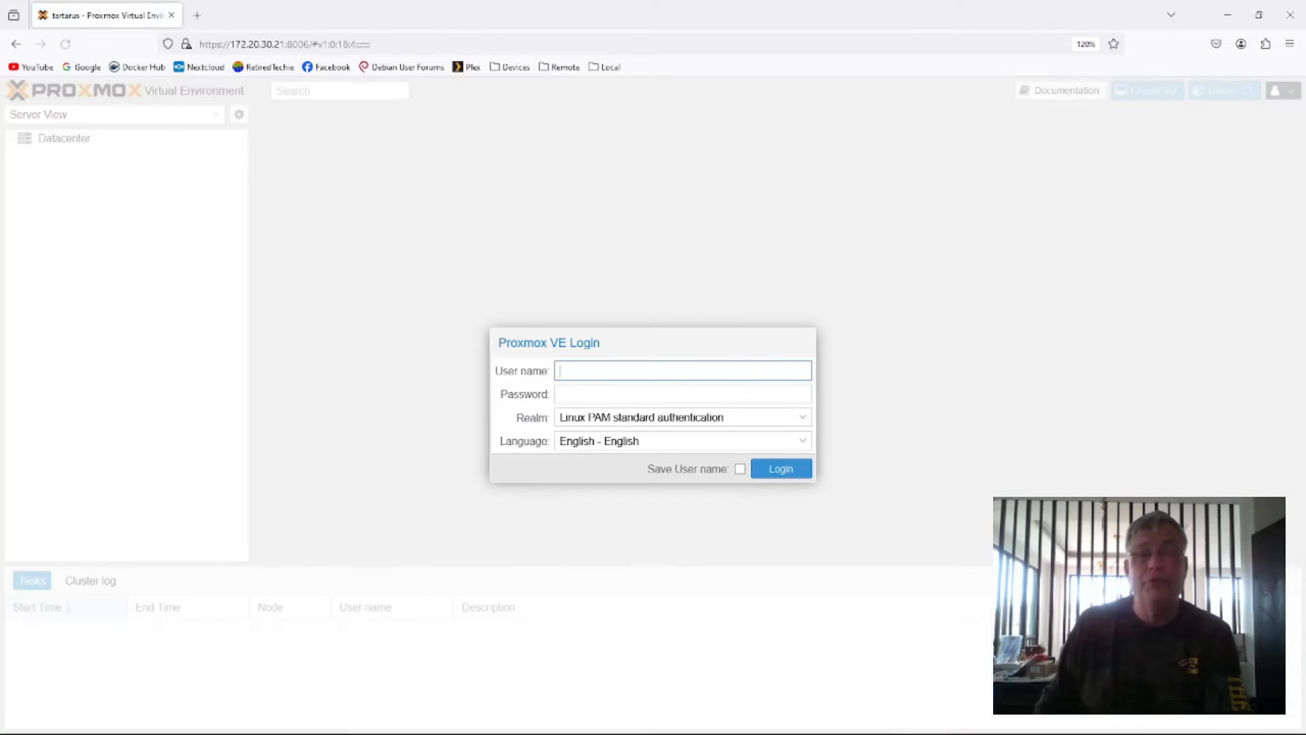
Step: Log in to Proxmox VE with user name root and the root password
type("roo")
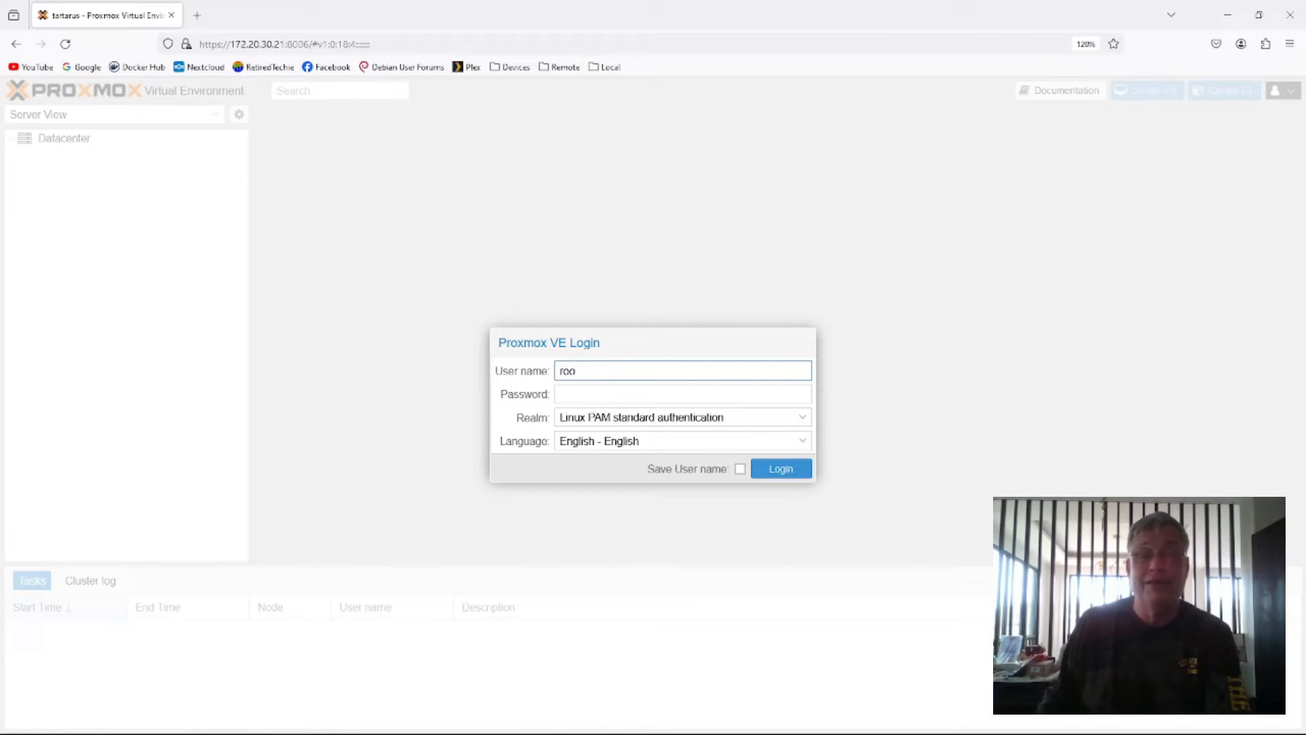
type("t")
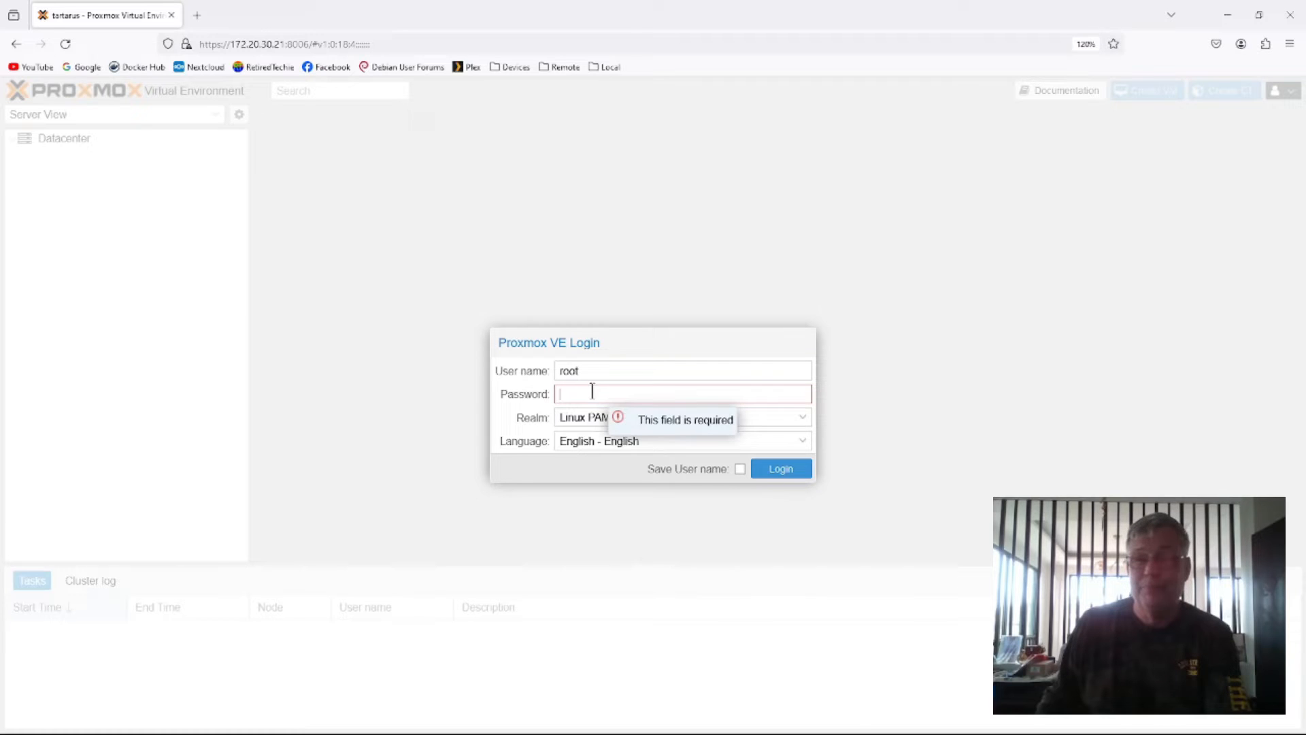
mouse_move(809, 225)
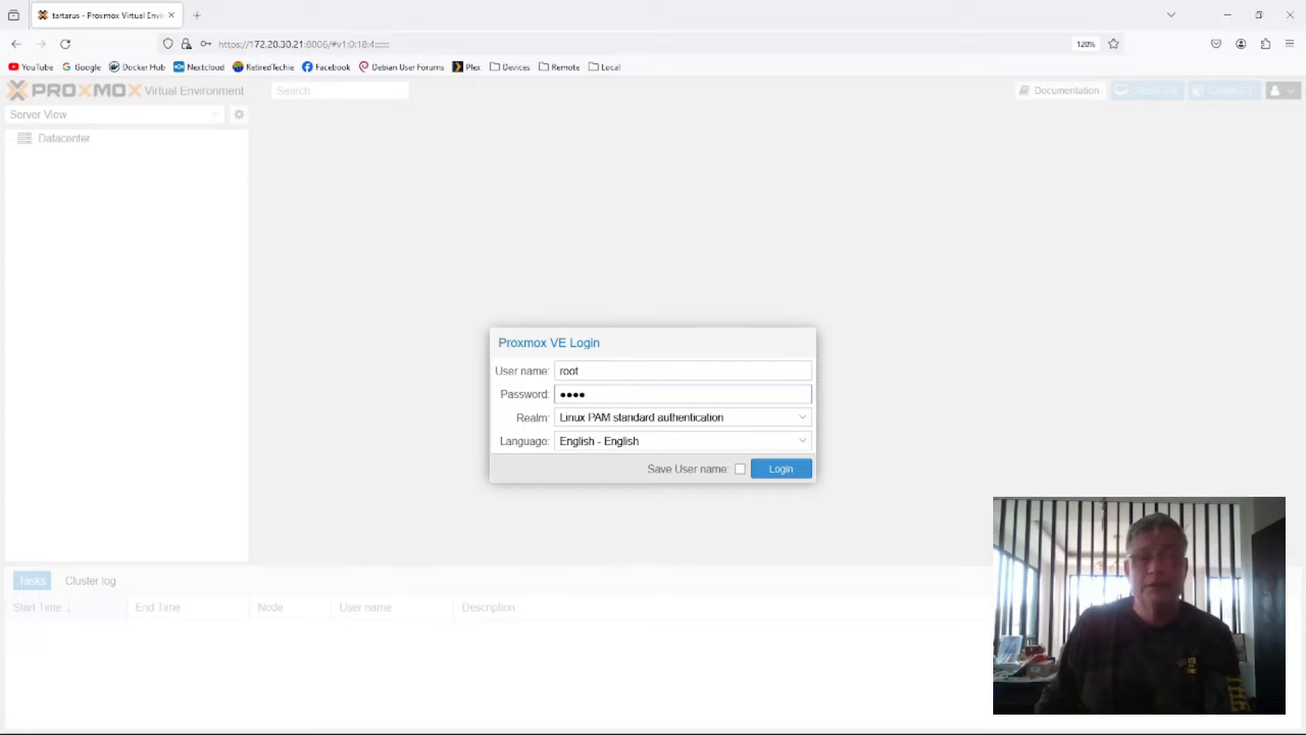
type("password")
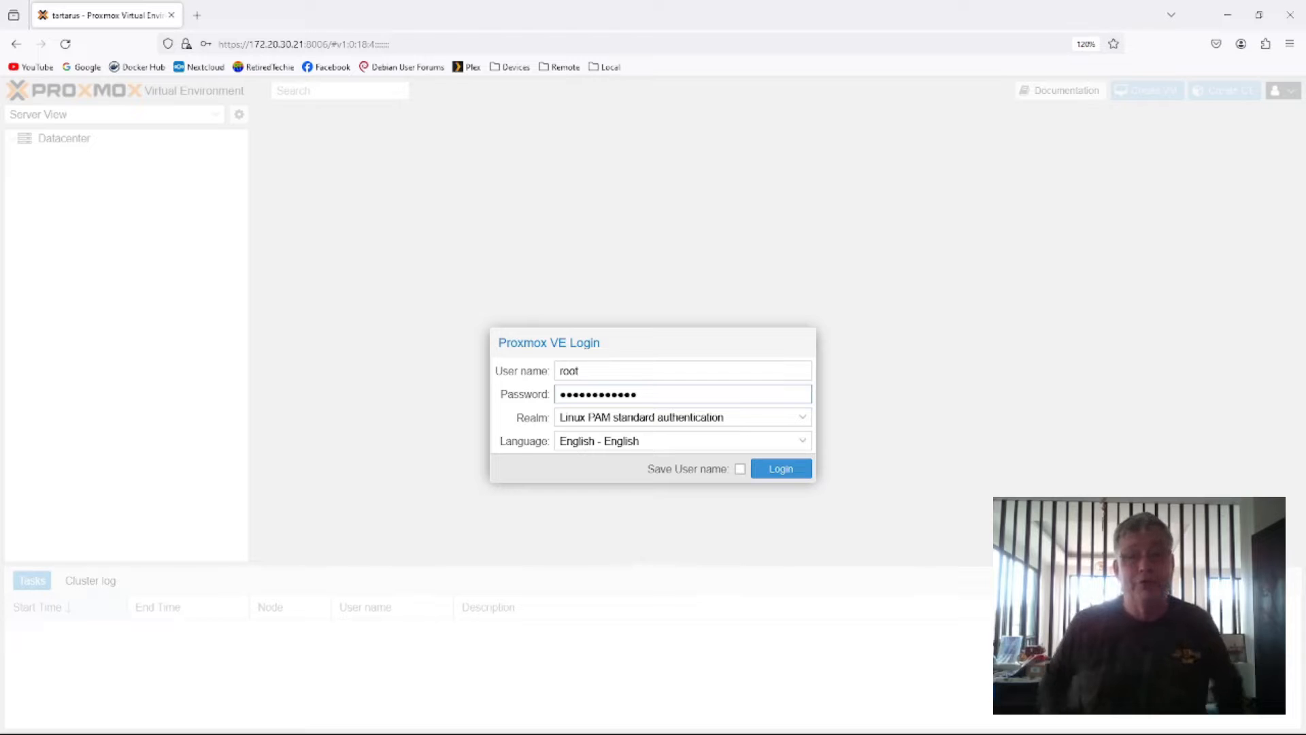
left_click(779, 468)
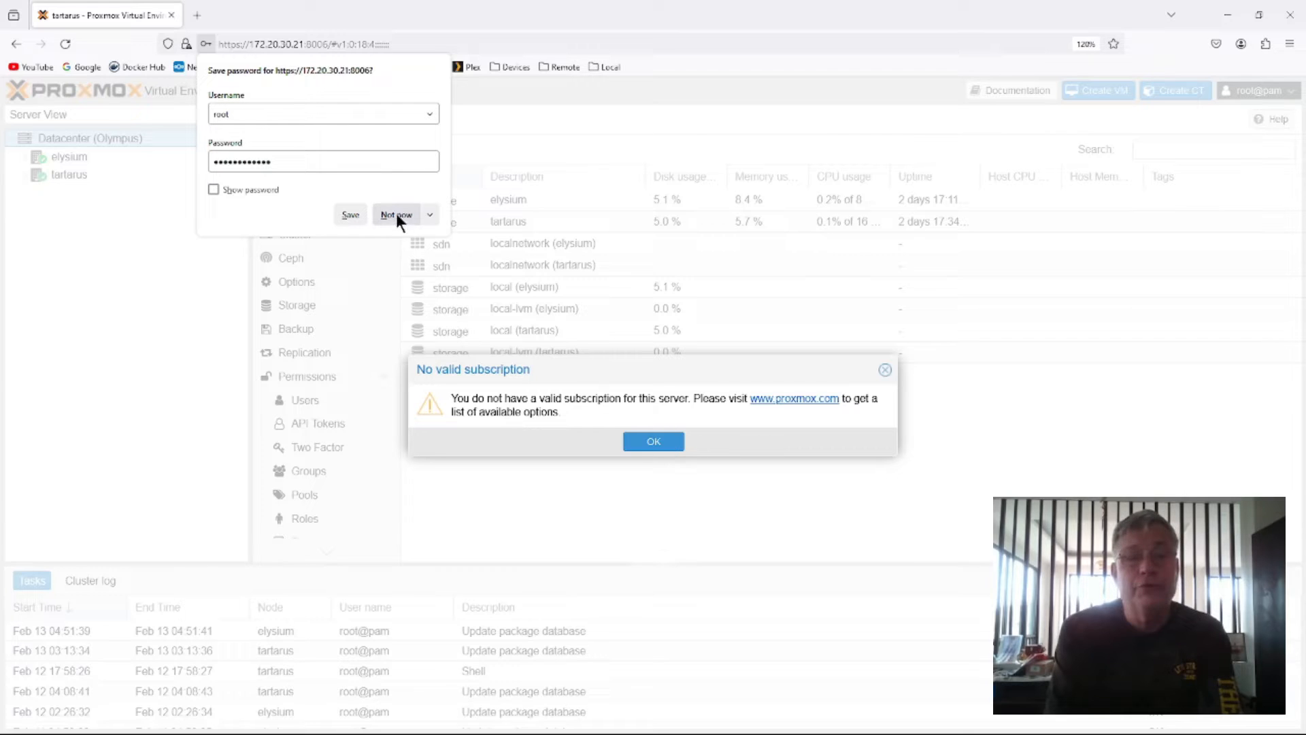
Step: Decline Firefox's password save and acknowledge the no-valid-subscription notice
left_click(397, 215)
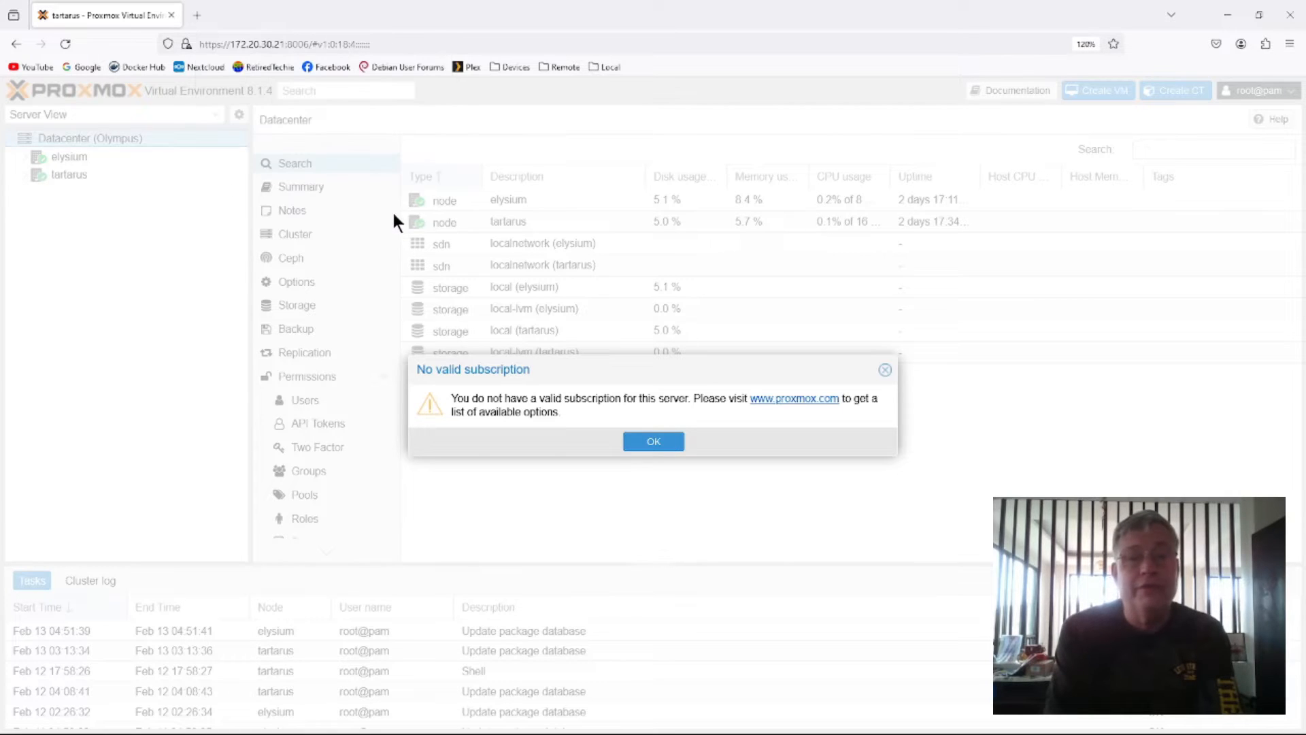
mouse_move(586, 497)
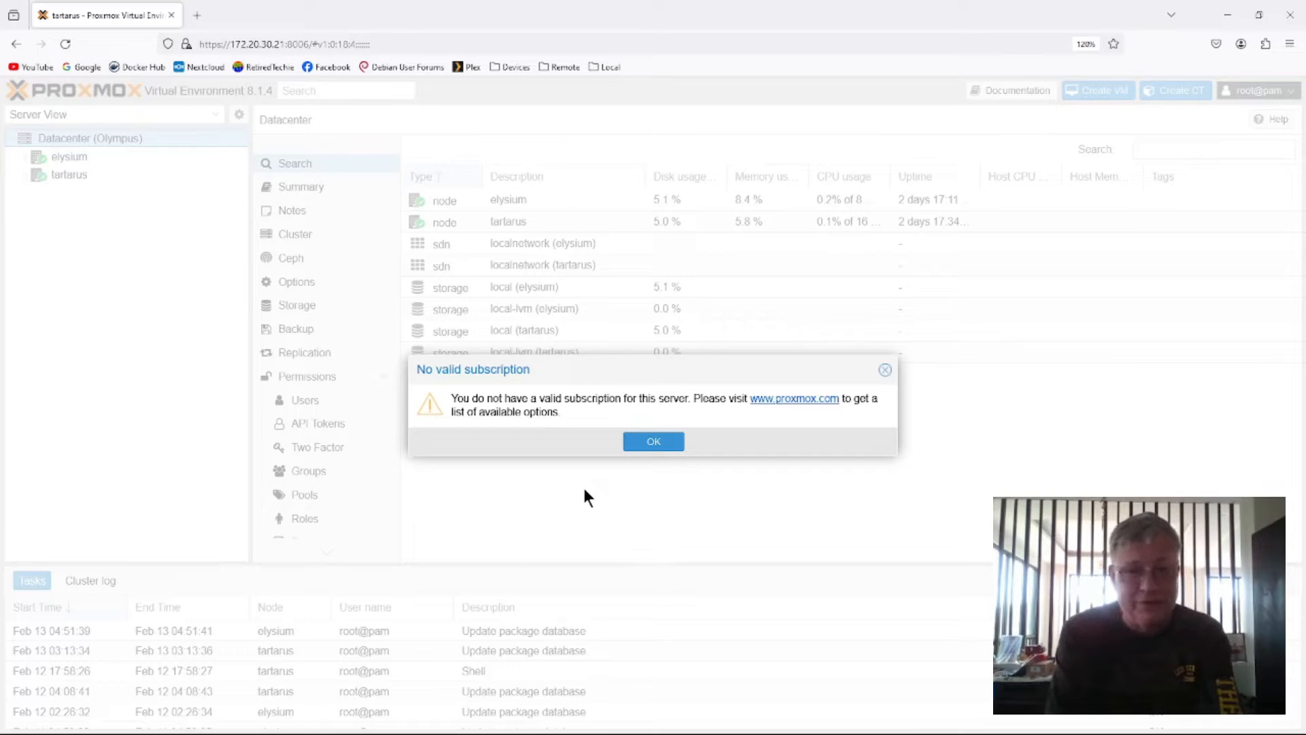
mouse_move(606, 430)
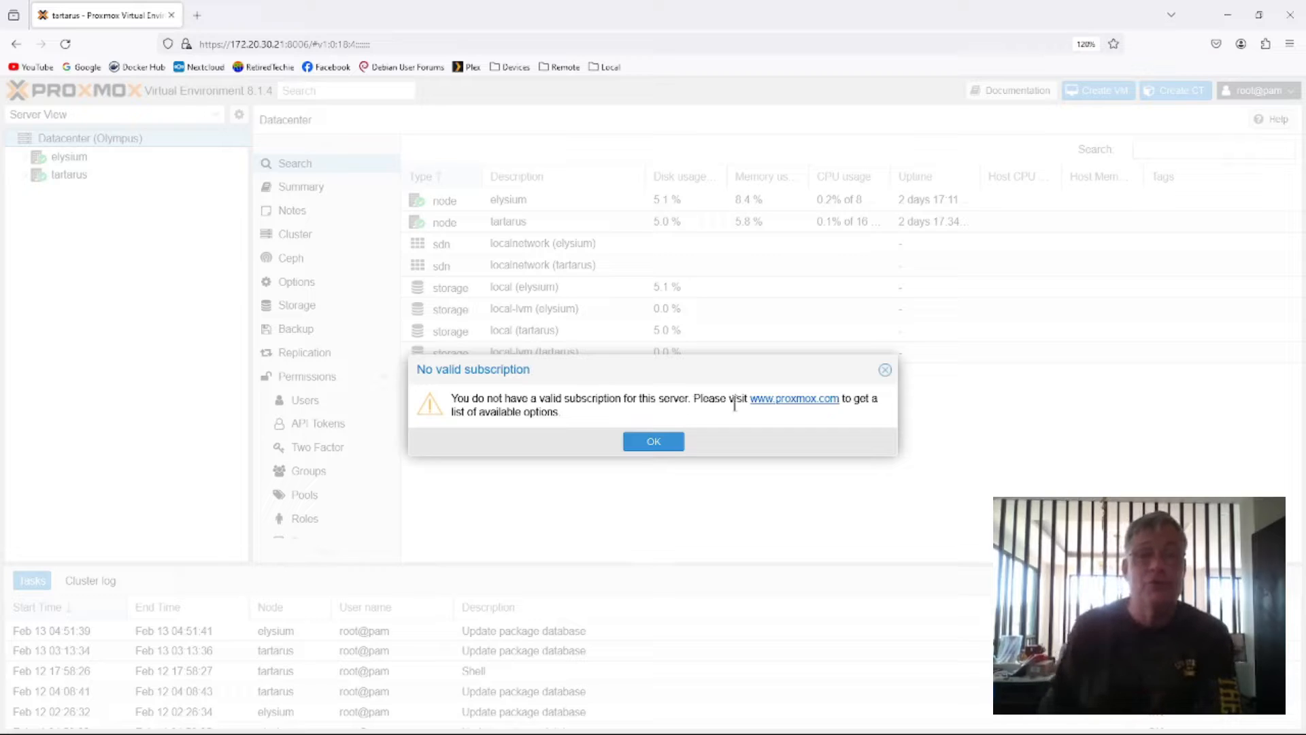
mouse_move(608, 434)
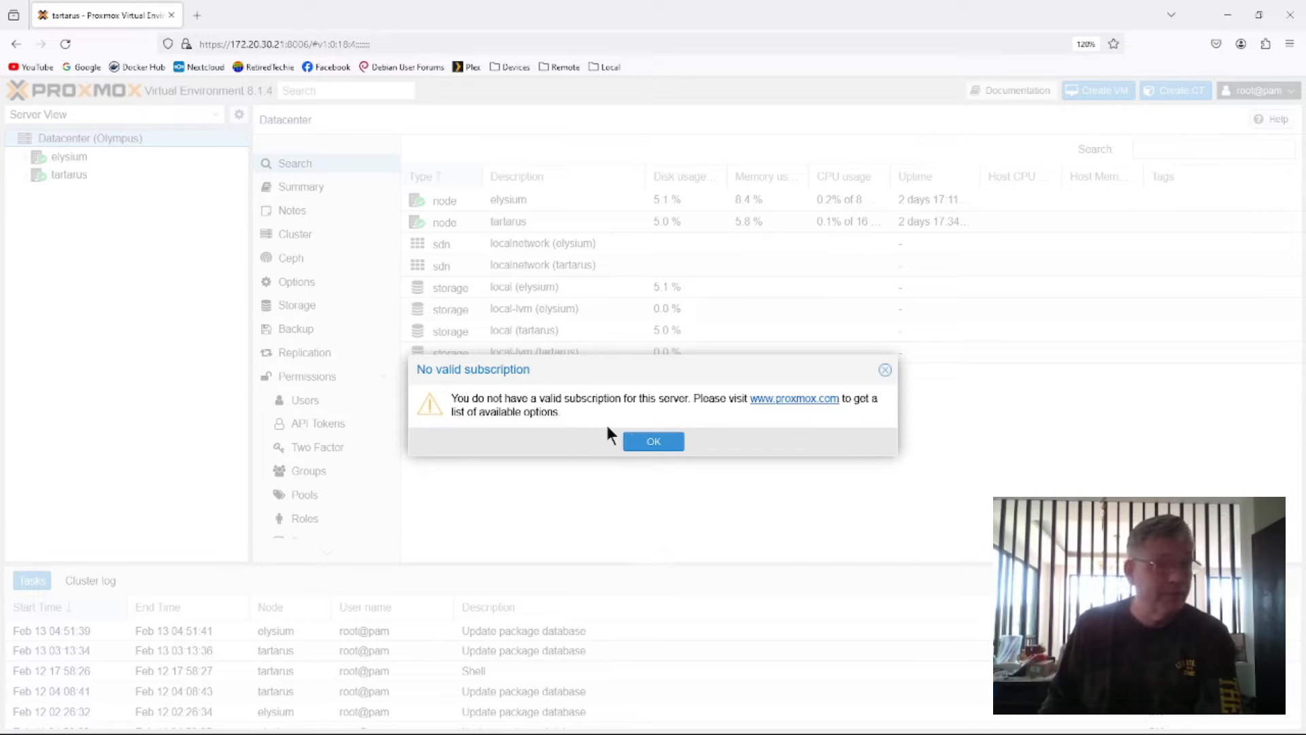
left_click(653, 441)
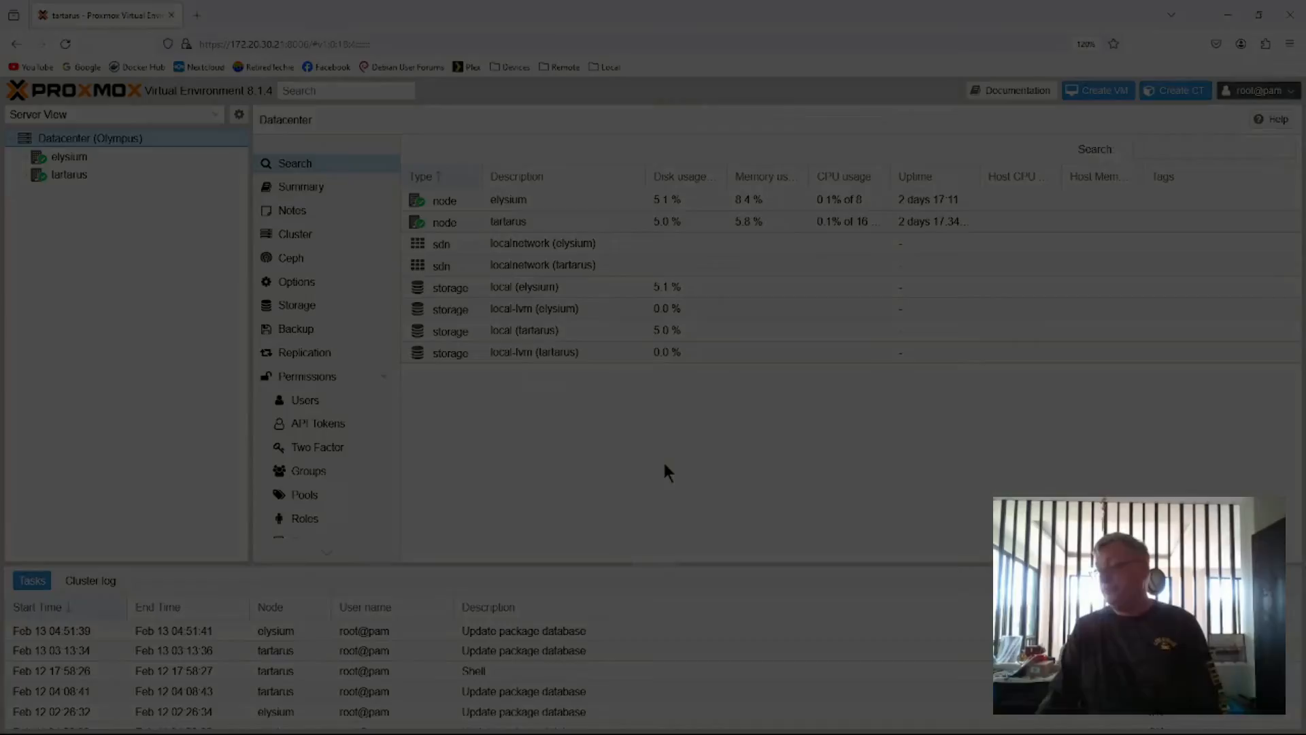
Step: View the Olympus datacenter Summary showing quorum, two online nodes and no guests
left_click(303, 186)
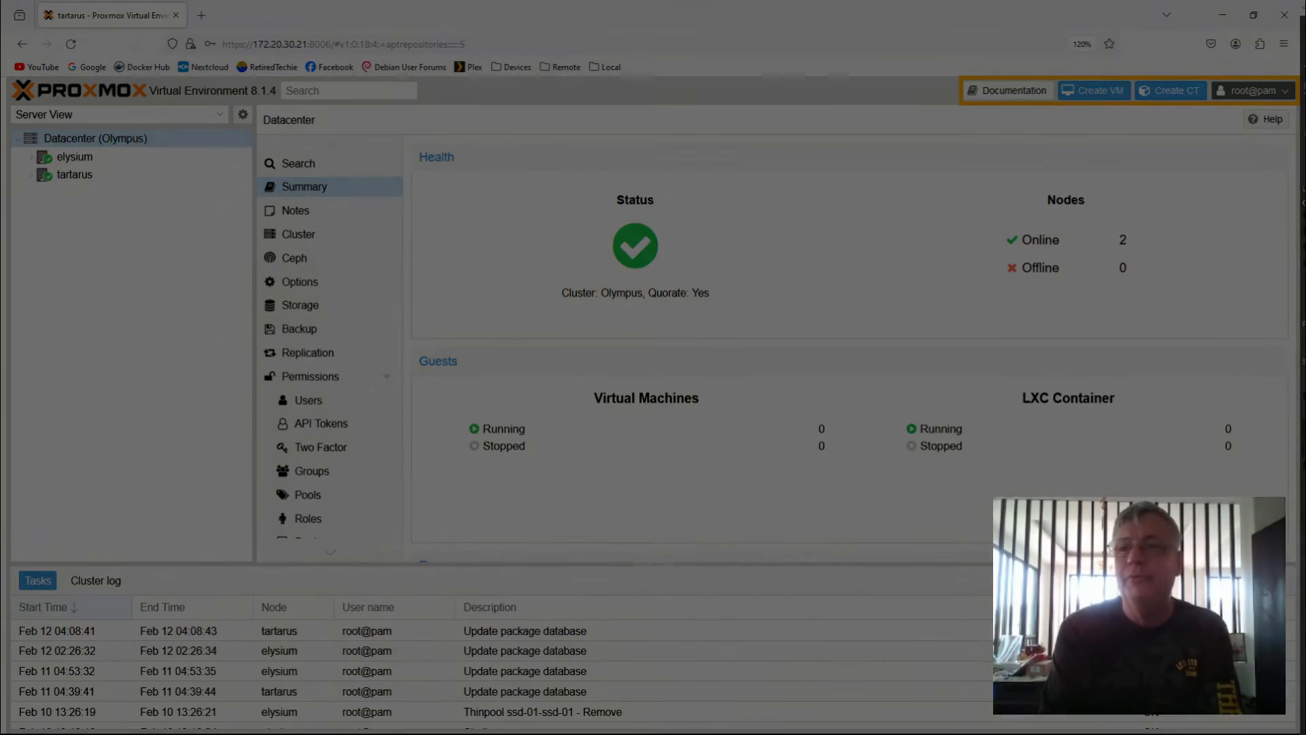
Step: Open the root@pam user menu in the top-right header
left_click(1252, 90)
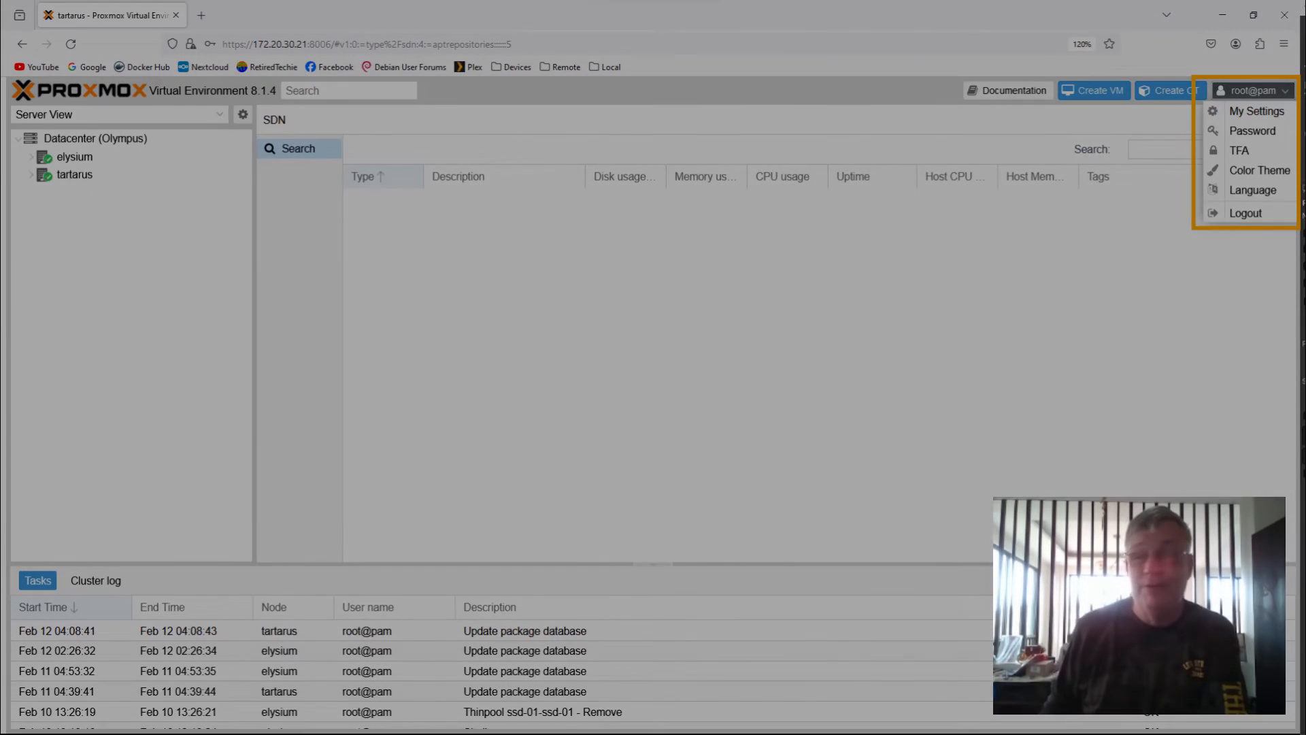
Step: Open the Server View dropdown listing server, folder and pool views
left_click(119, 114)
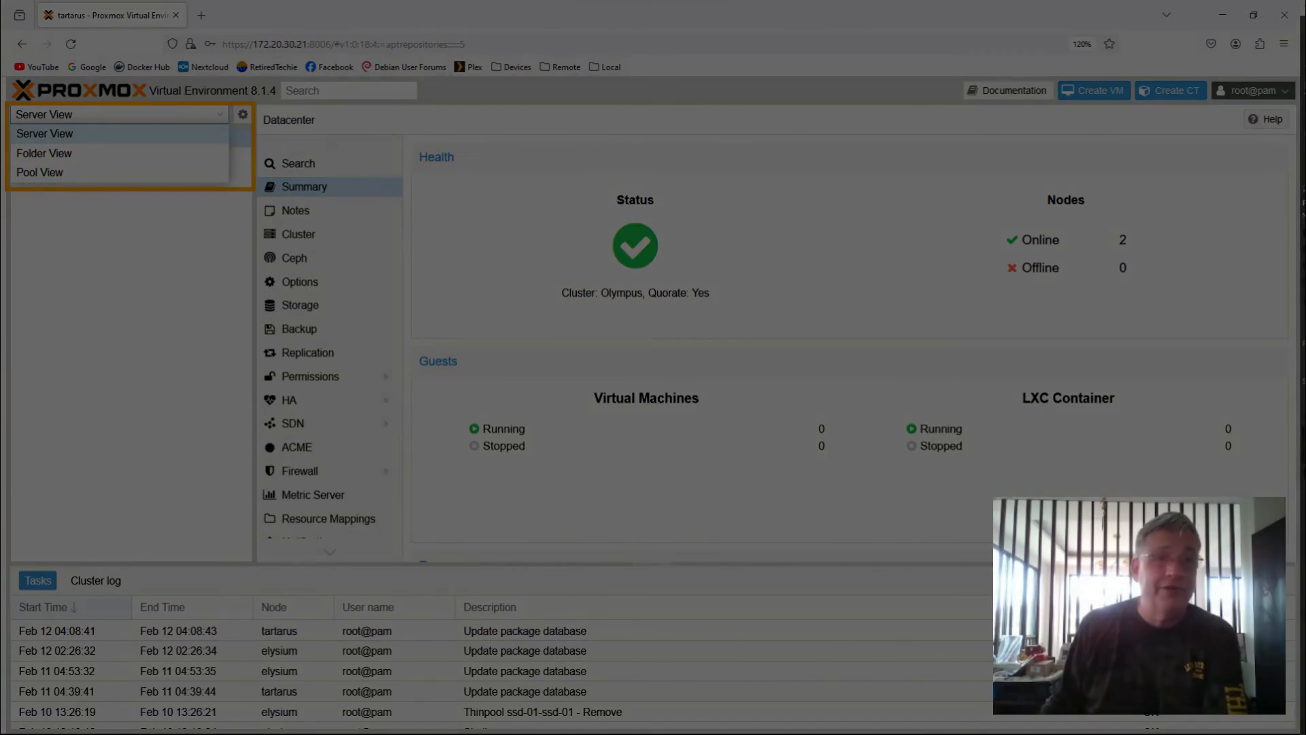
left_click(44, 133)
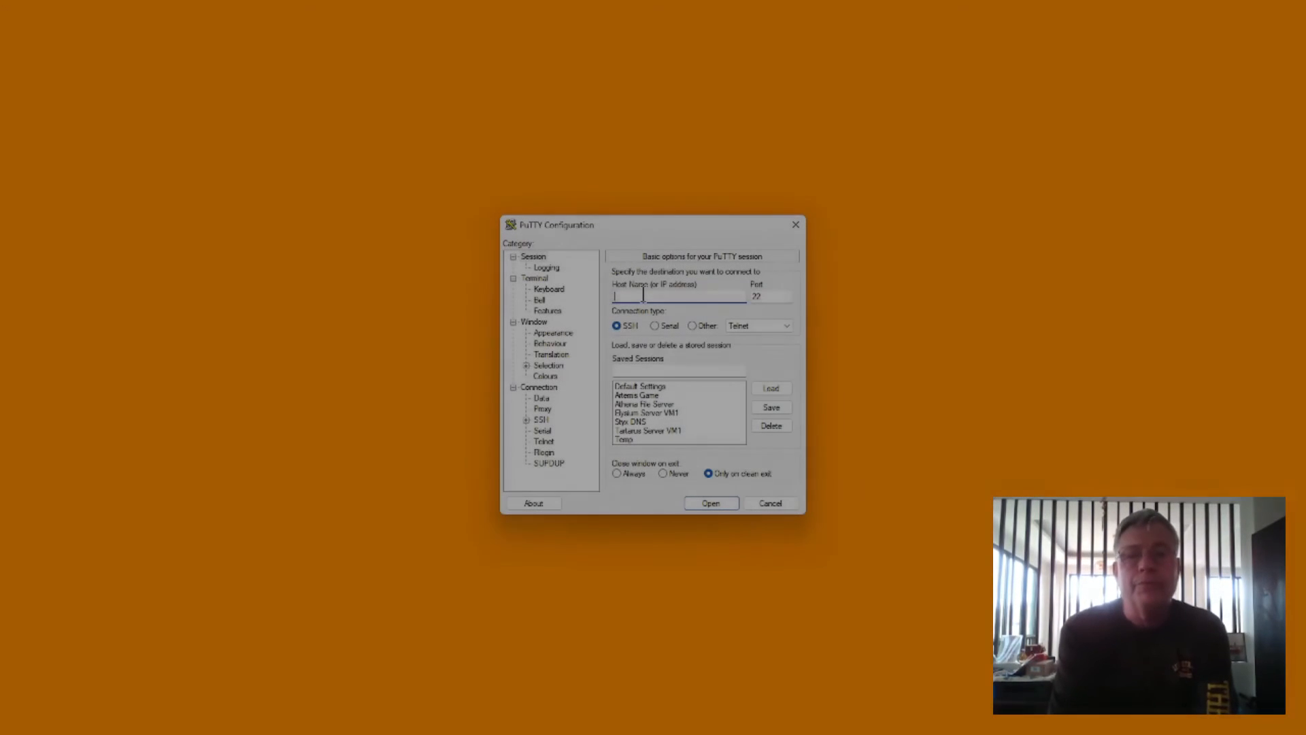
Step: Connect via SSH to 172.20.30.21 on port 22 and accept its host key
type("172")
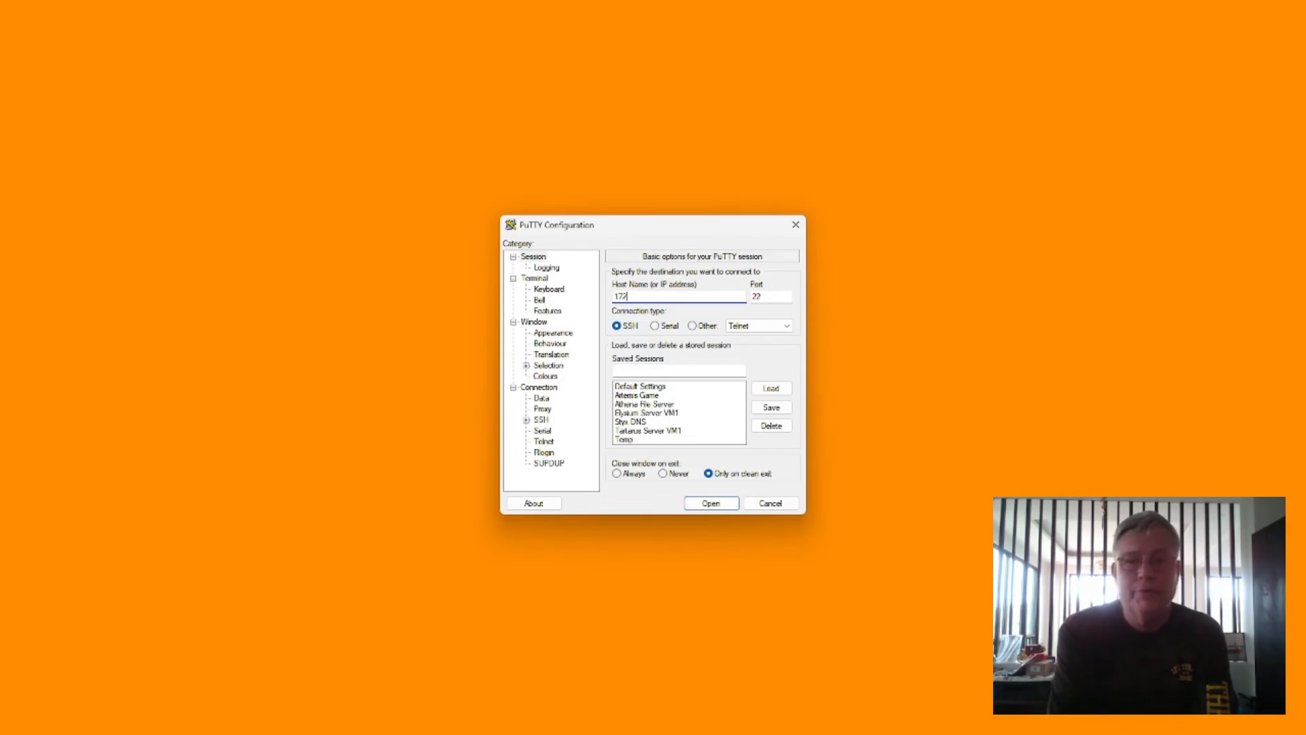
type(".20.30")
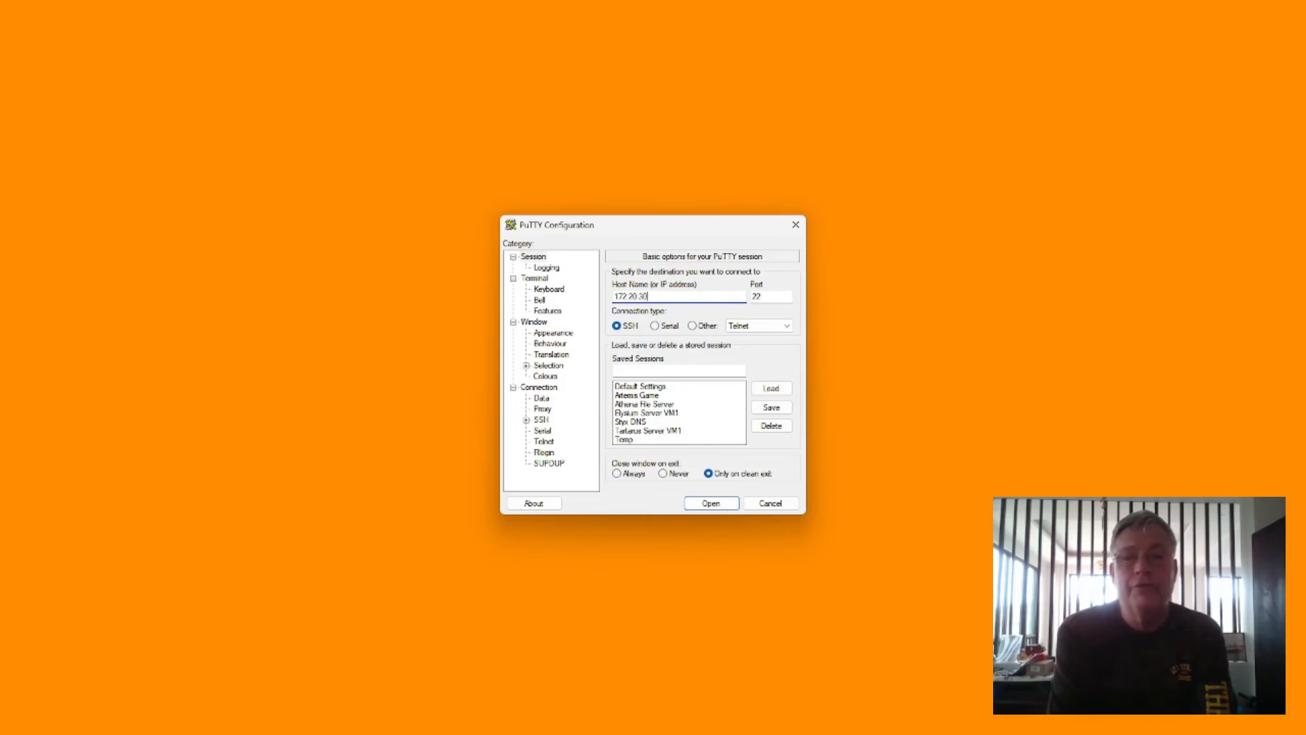
type(".21")
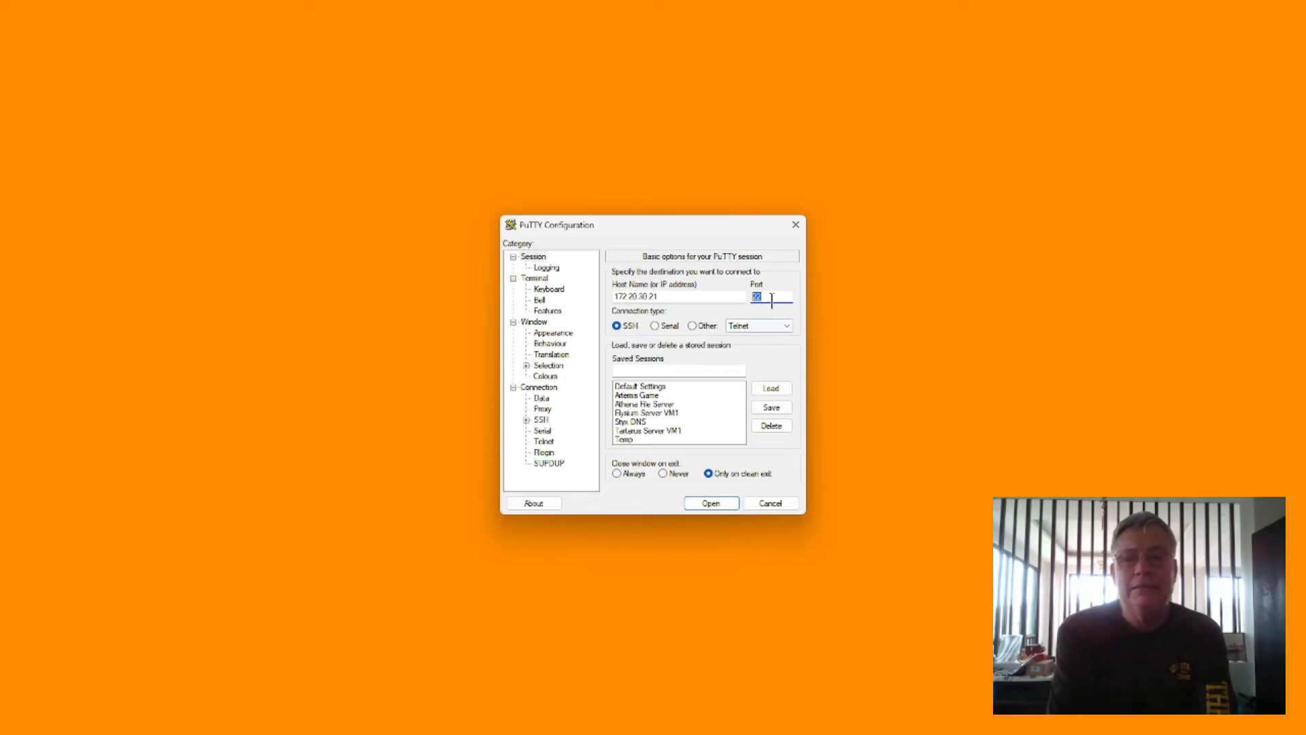
left_click(710, 502)
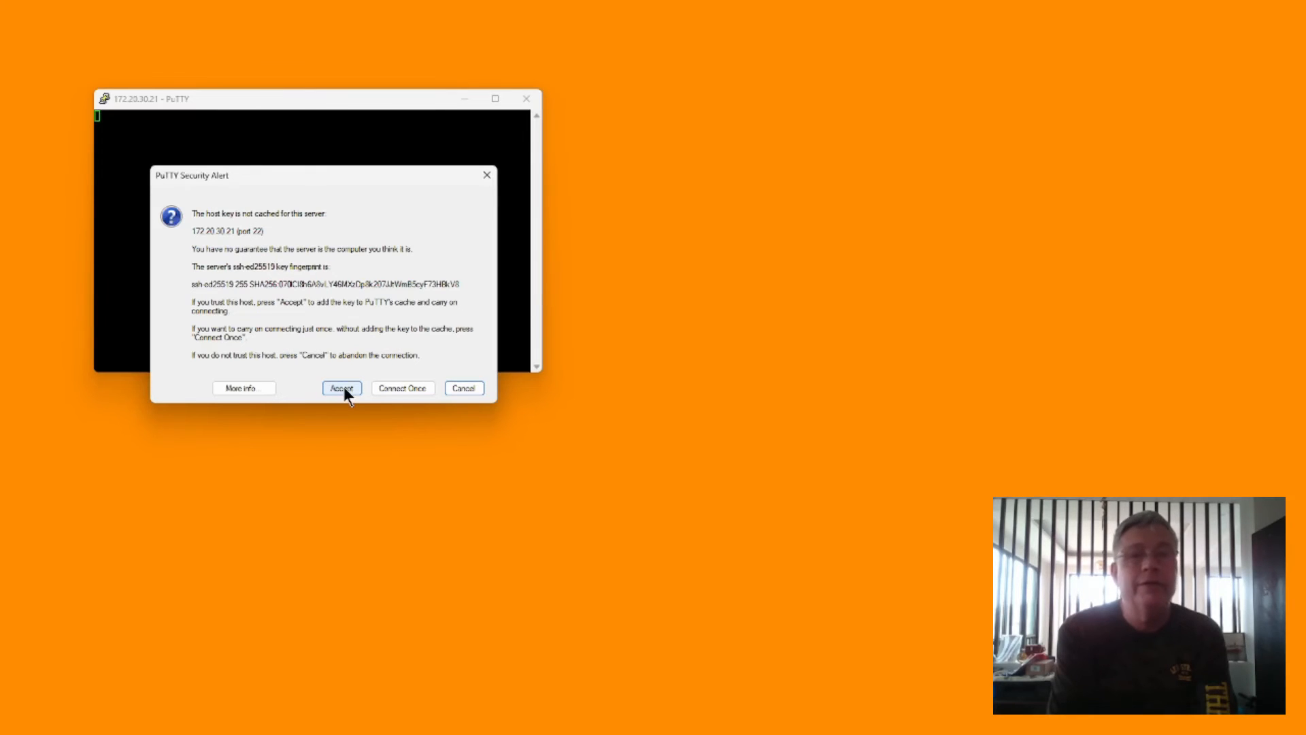
left_click(341, 388)
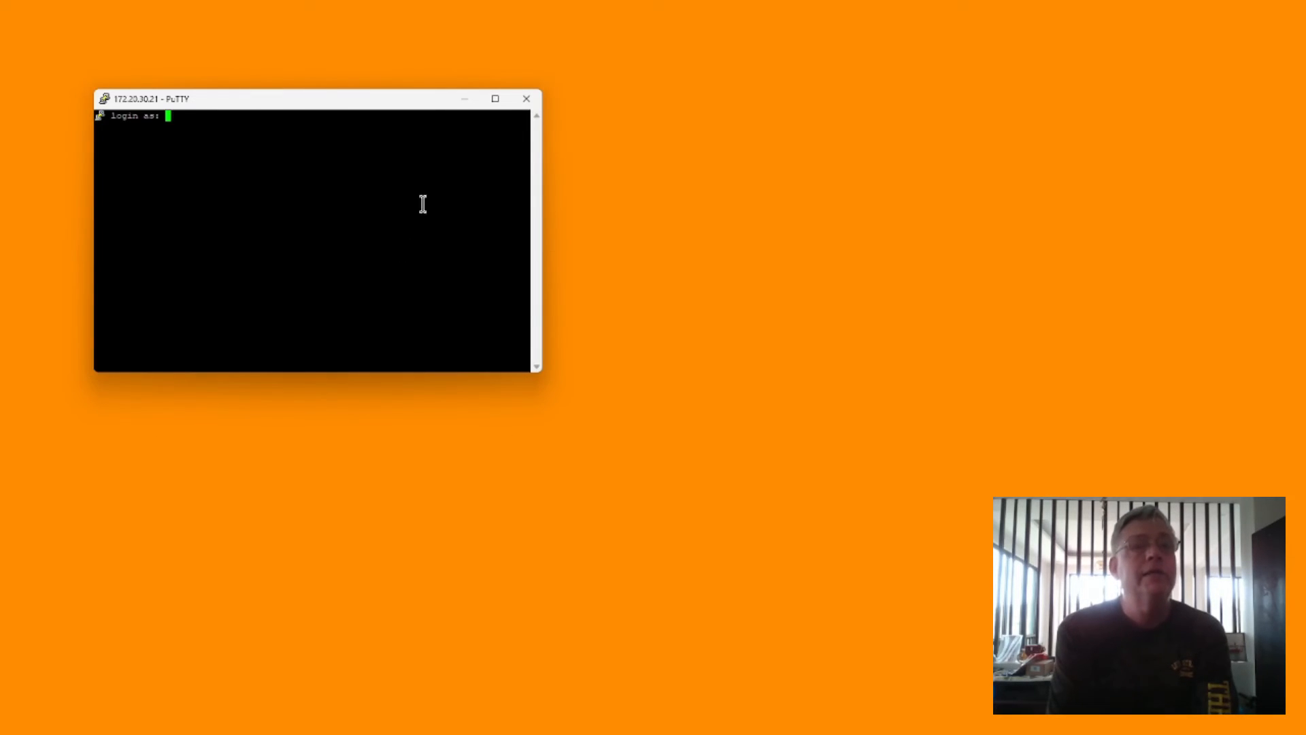
left_click(494, 98)
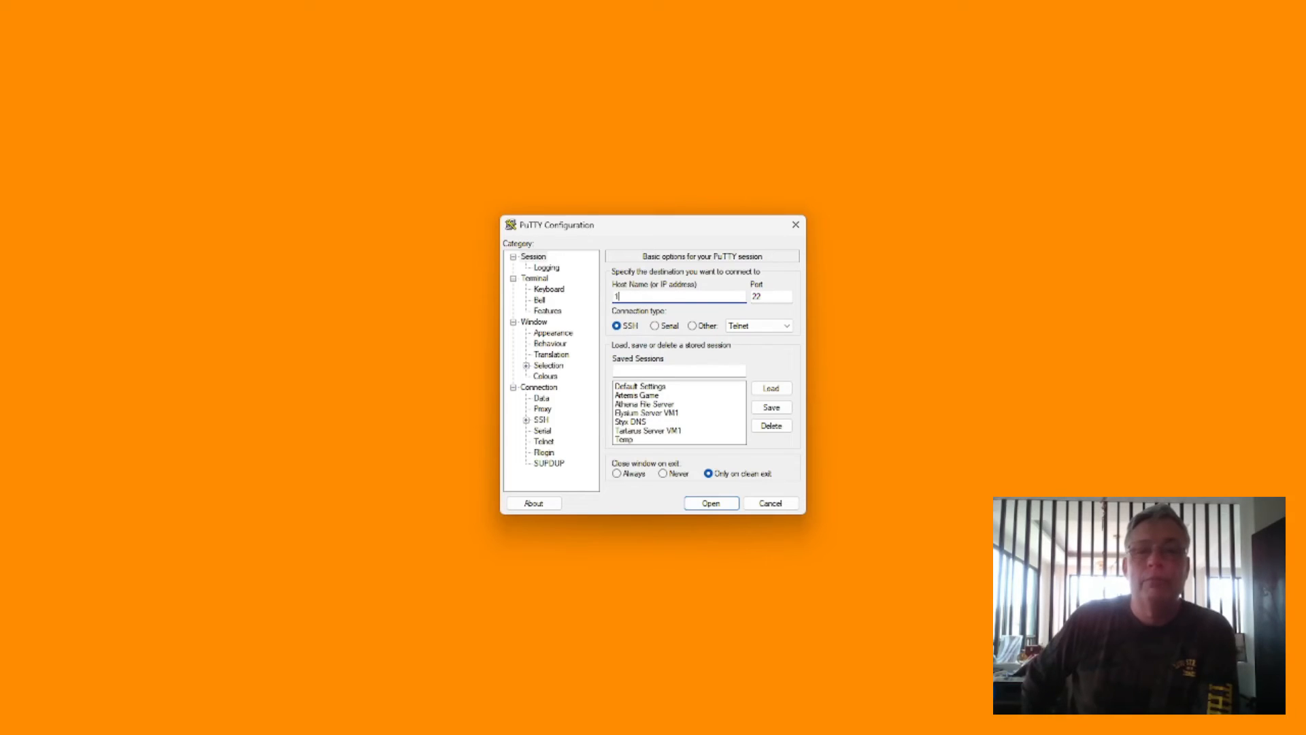
Step: Enter 172.20.30.22 as the Host Name in PuTTY's Session settings
type("72")
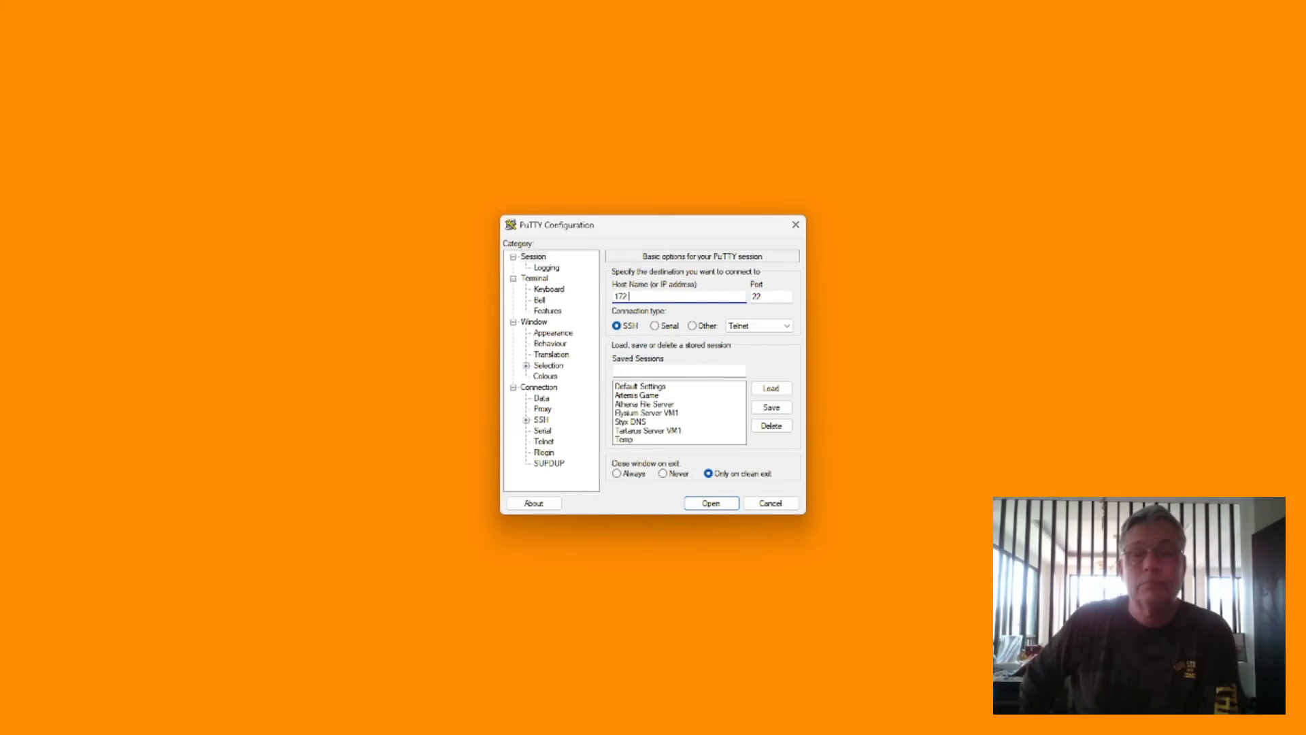
type(".20")
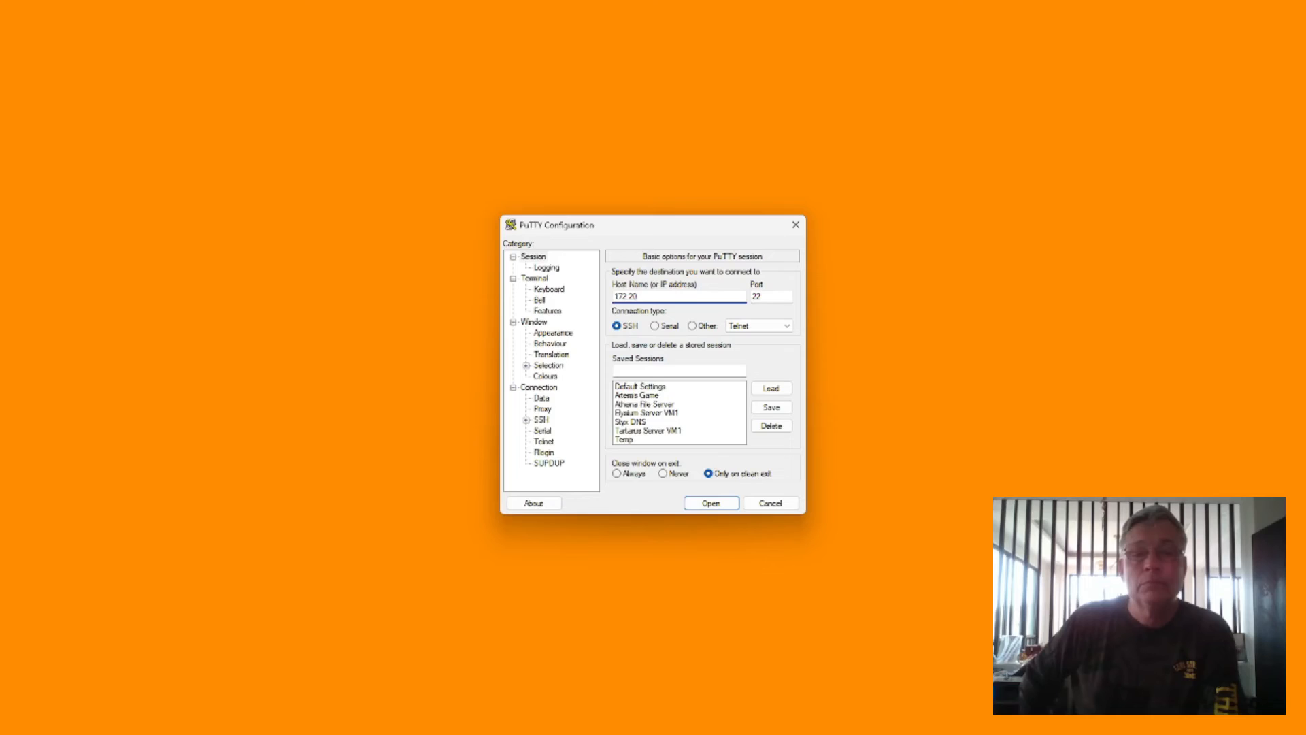
type(".30")
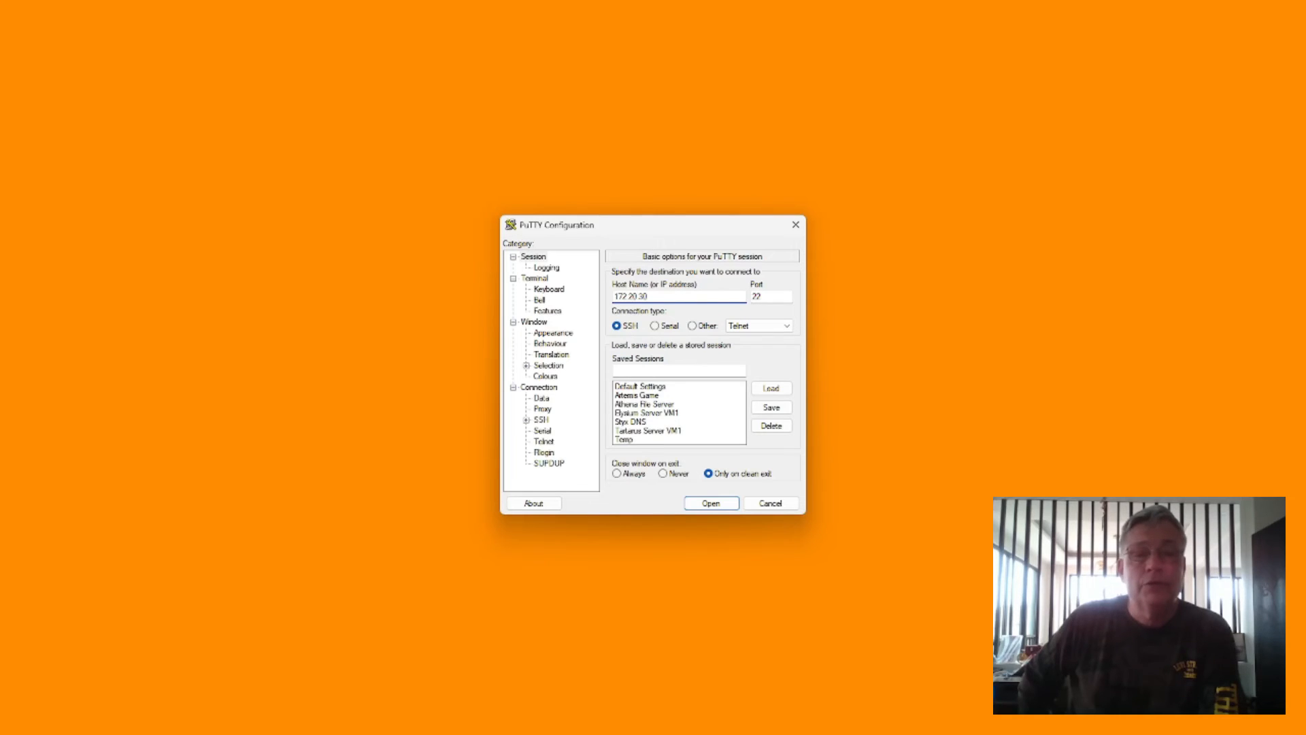
left_click(674, 296)
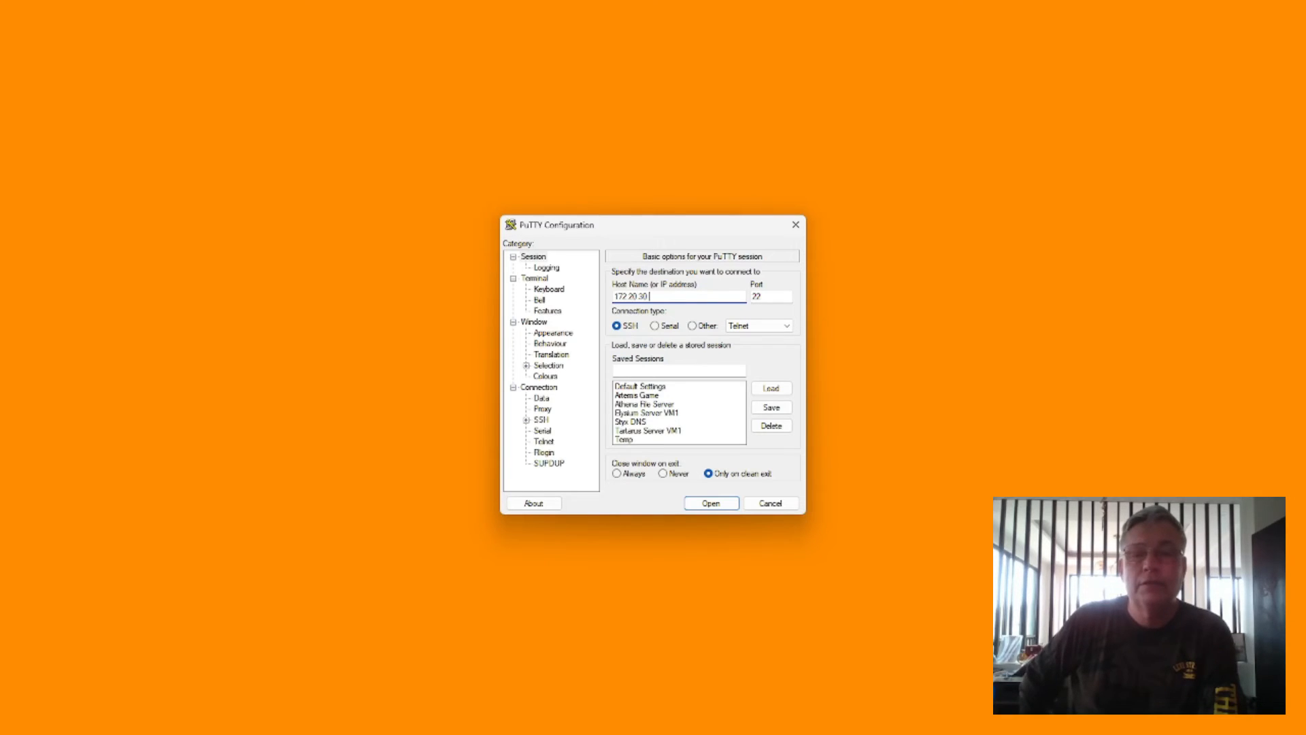
type(".22")
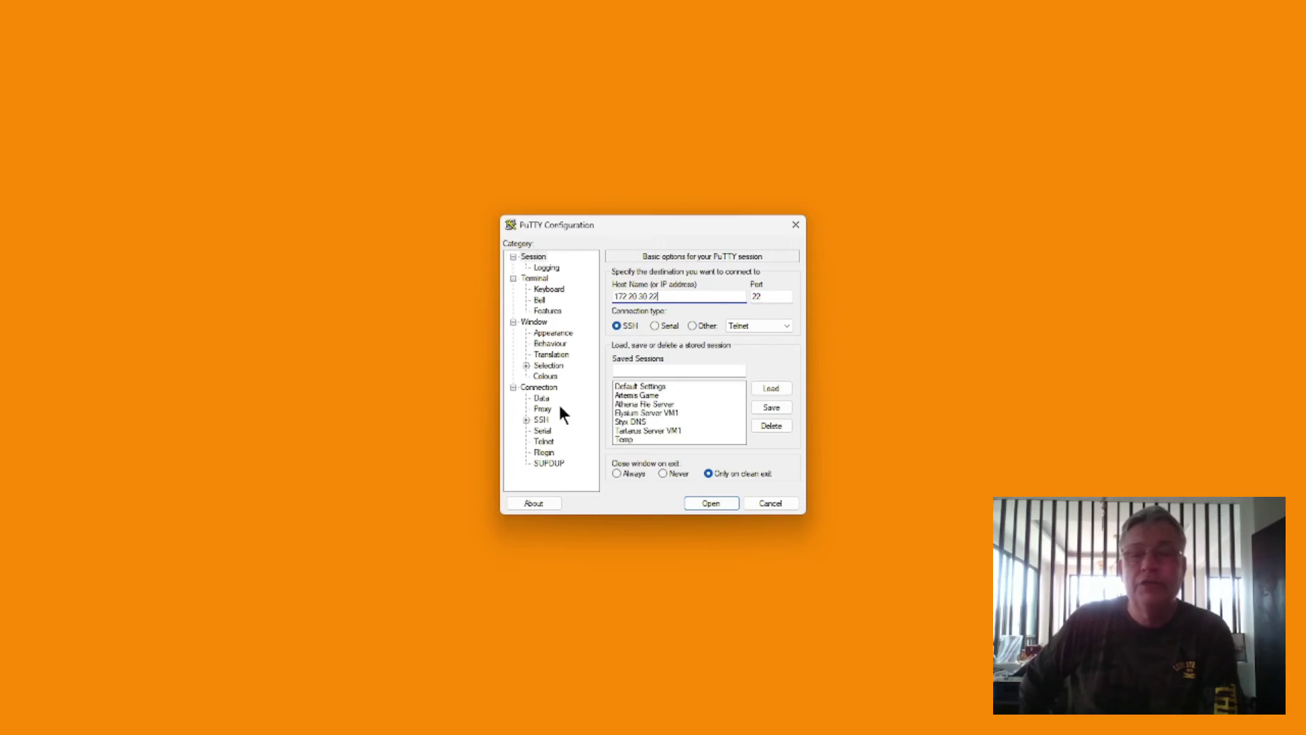
mouse_move(558, 341)
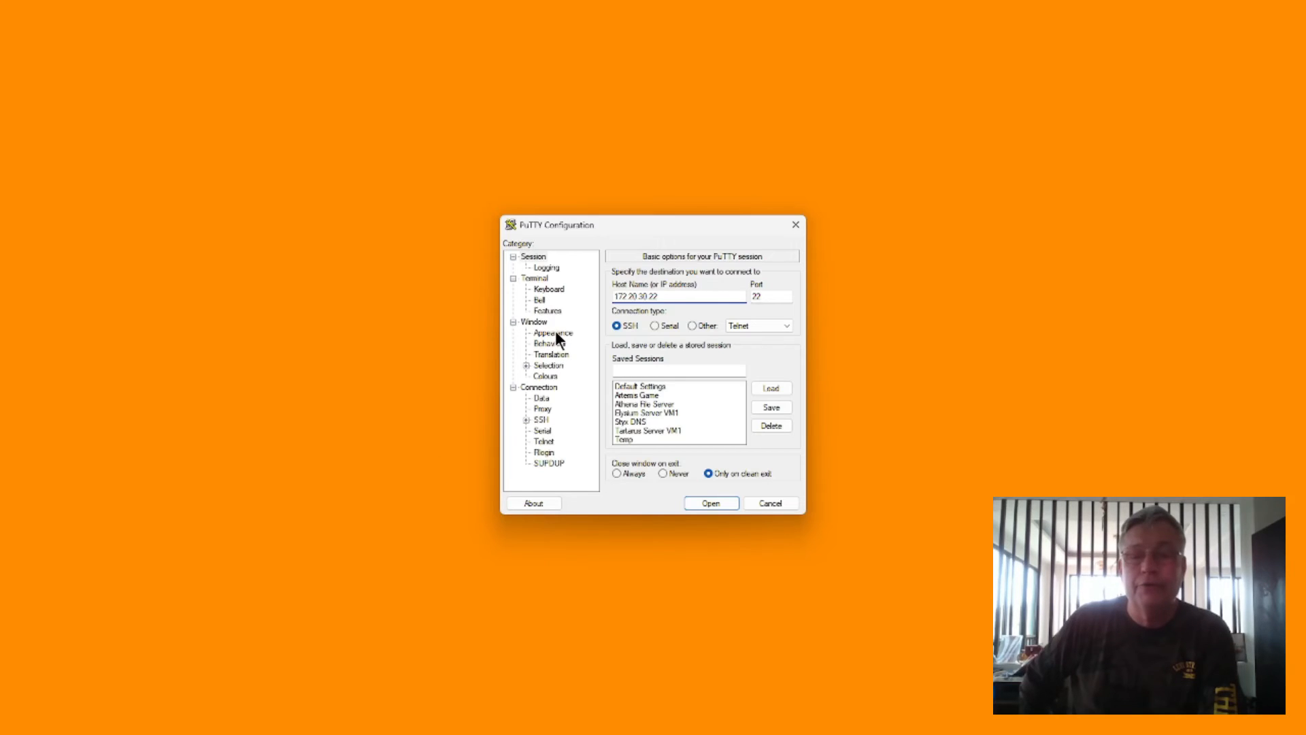
Step: Set the terminal font to Courier New 20-point, then open the 172.20.30.22 connection
left_click(549, 333)
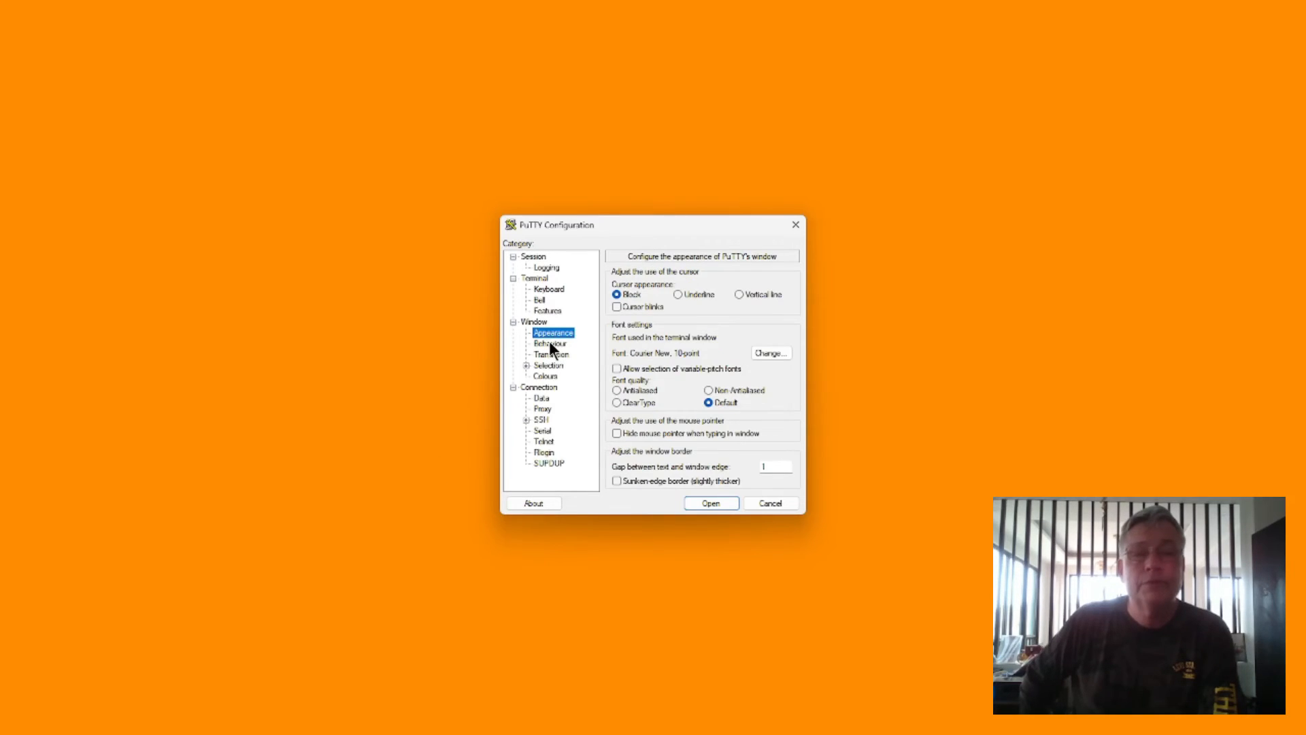
left_click(769, 352)
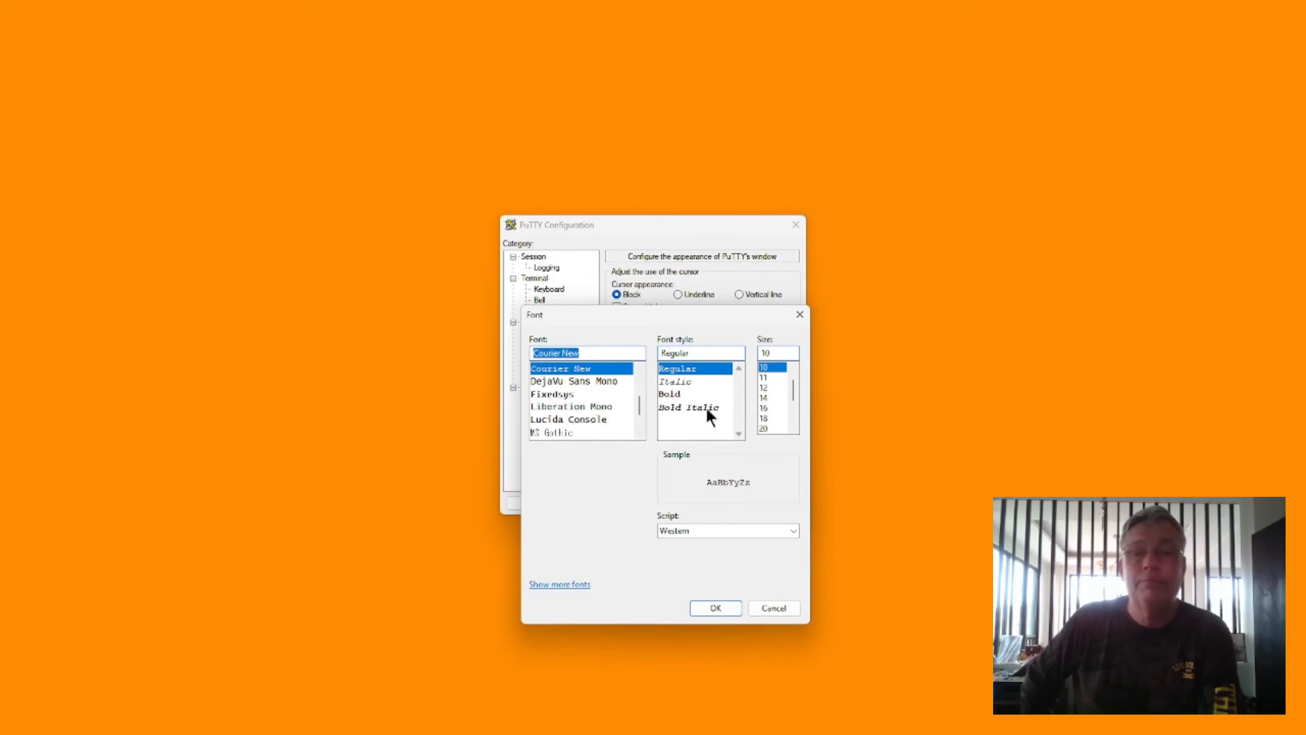
left_click(765, 427)
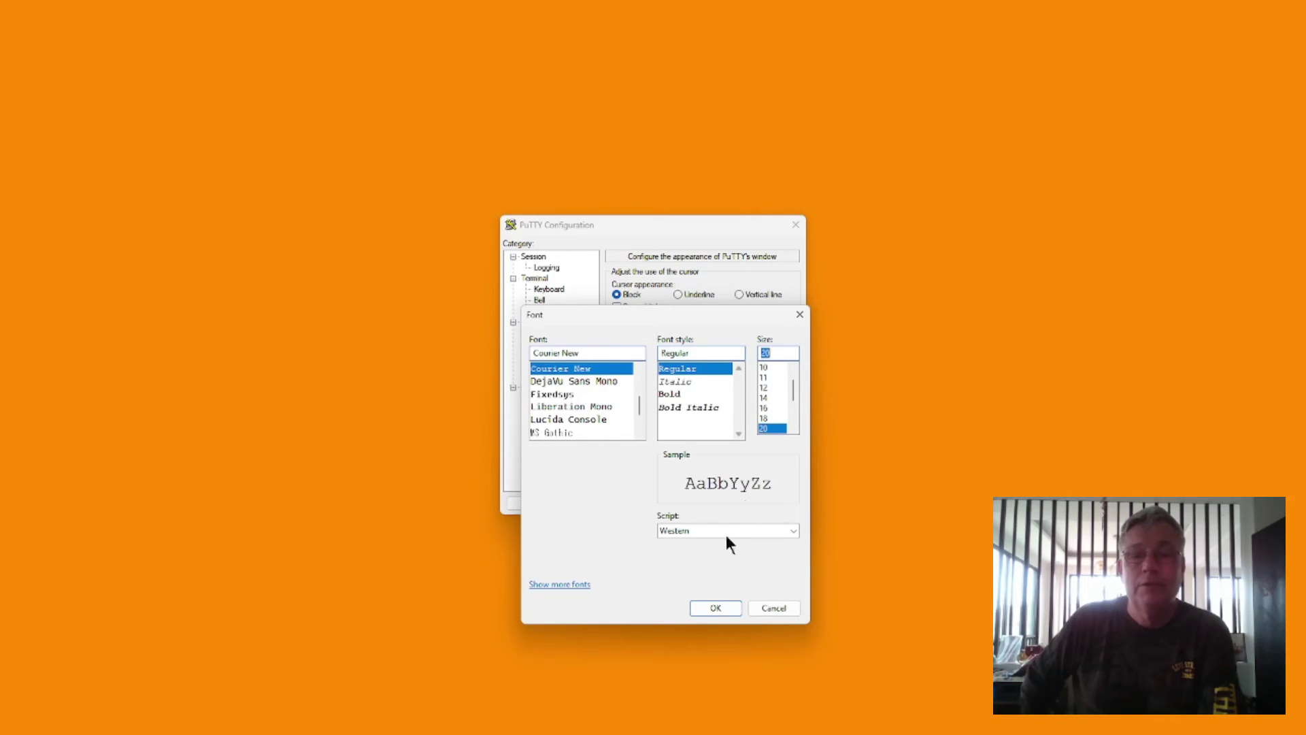
left_click(715, 607)
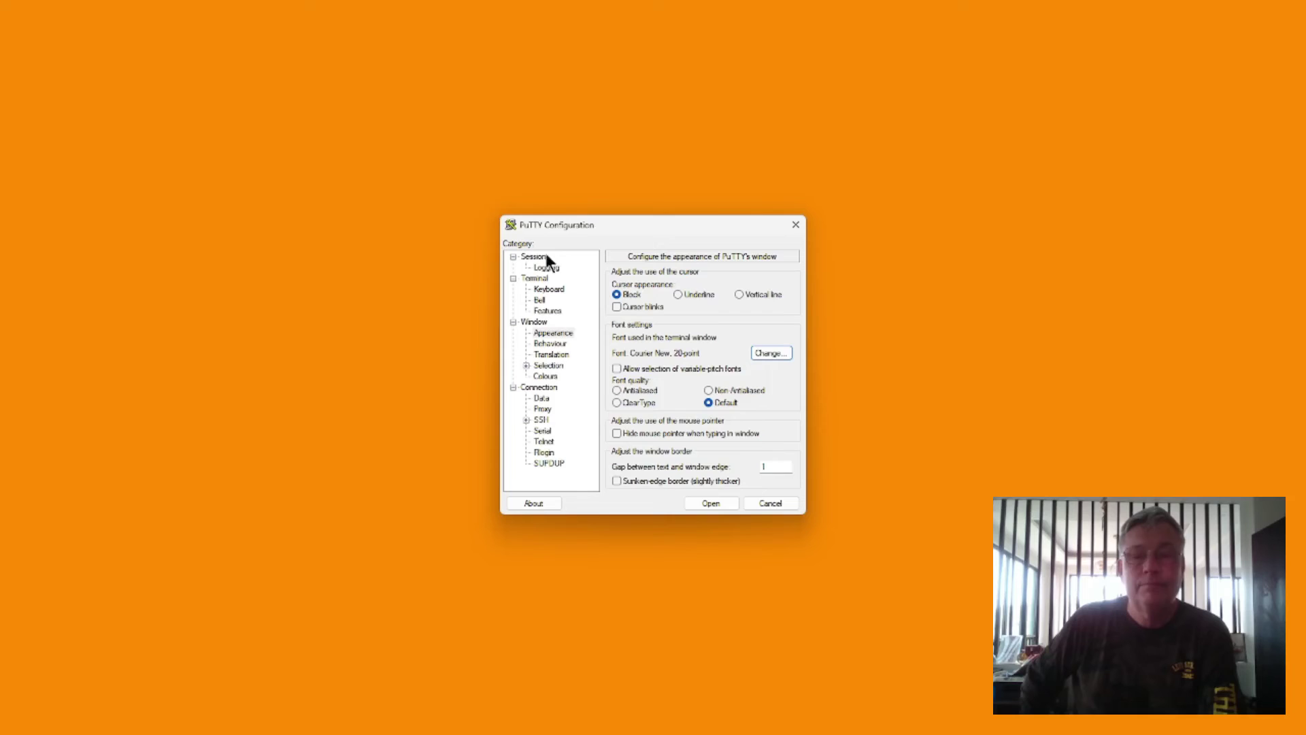
left_click(532, 256)
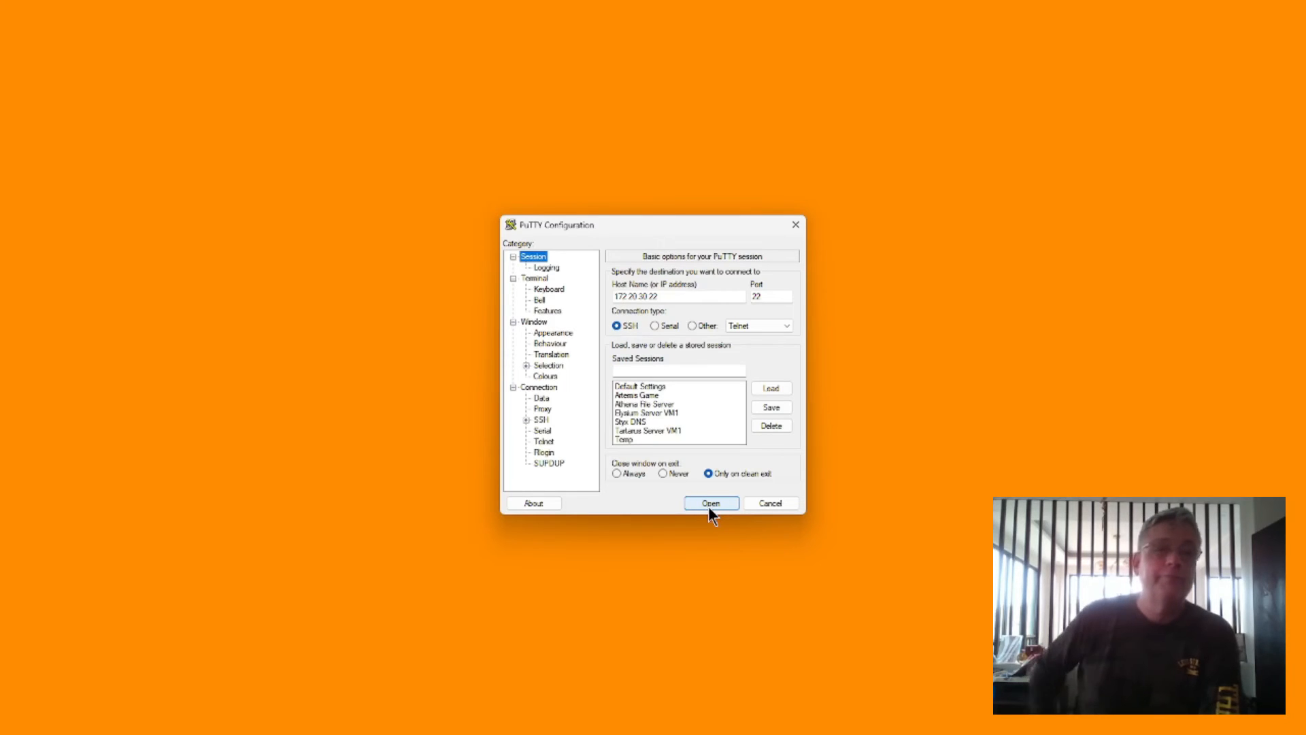
left_click(710, 502)
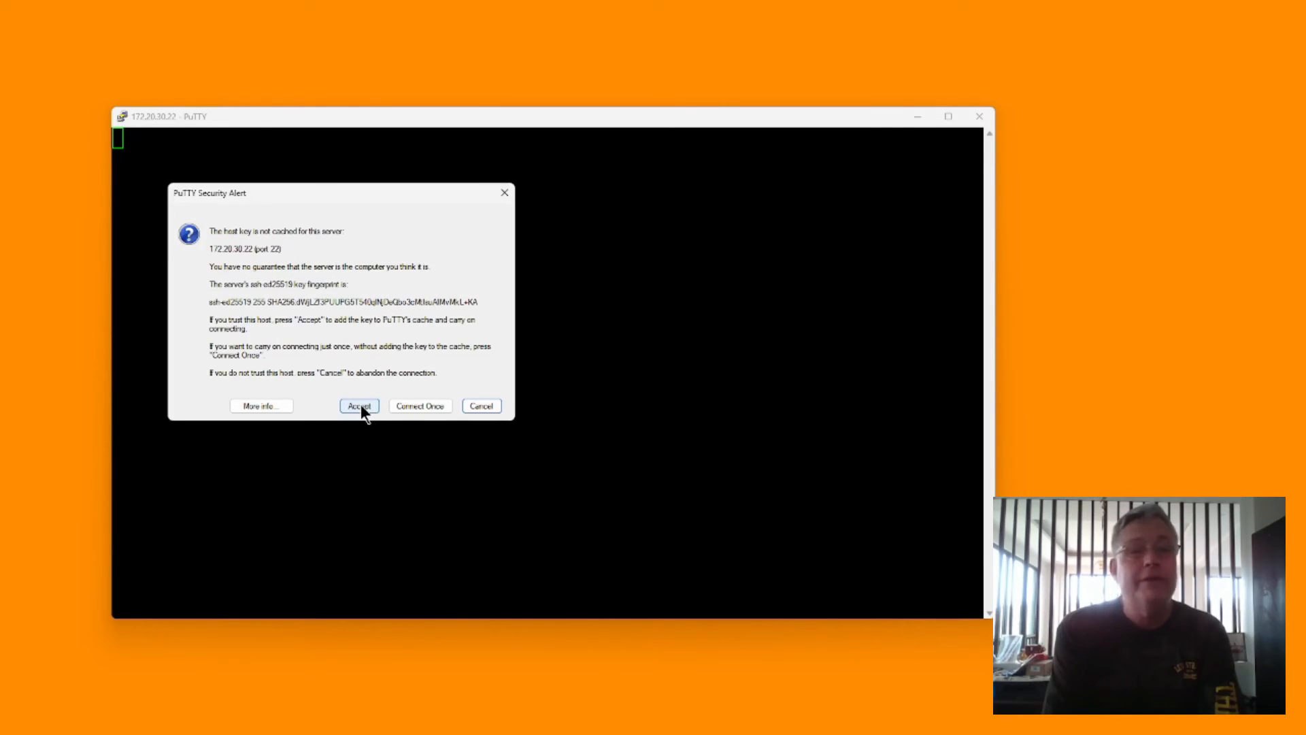
Step: Accept the 172.20.30.22 host key, maximize the terminal and log in as root
left_click(359, 405)
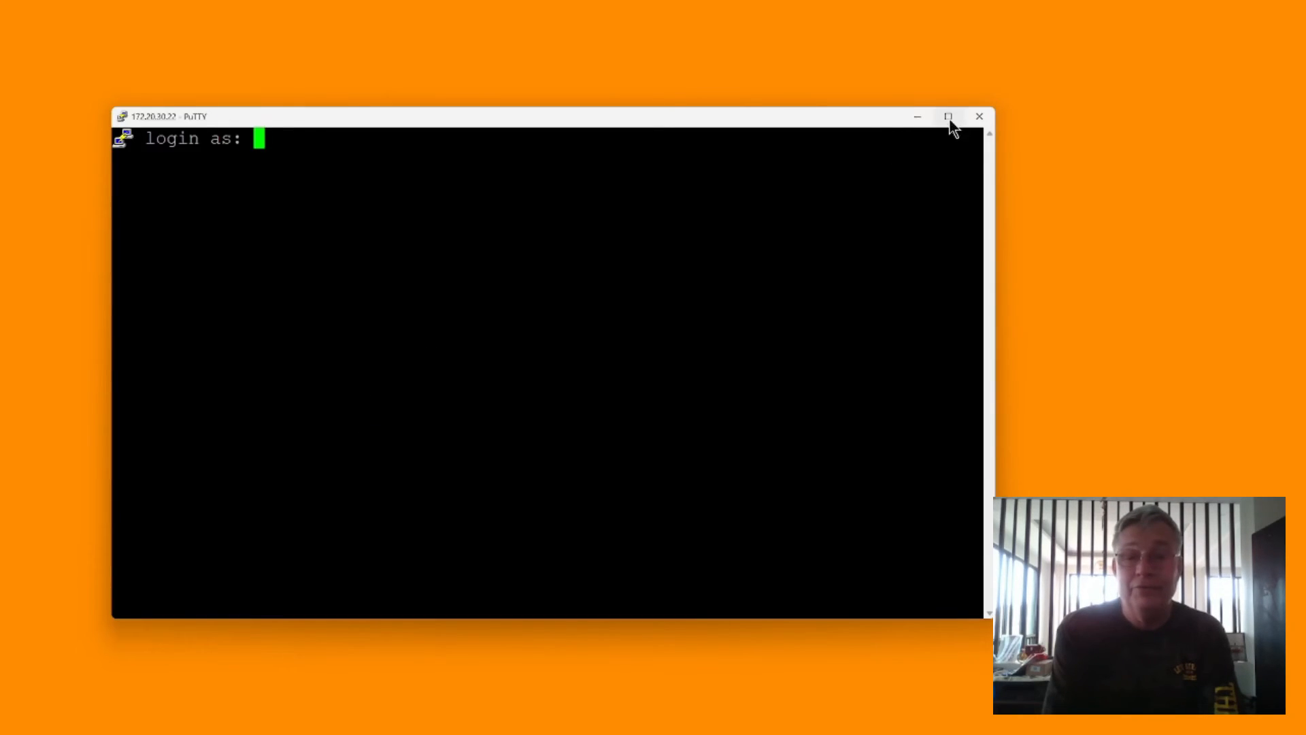
left_click(948, 116)
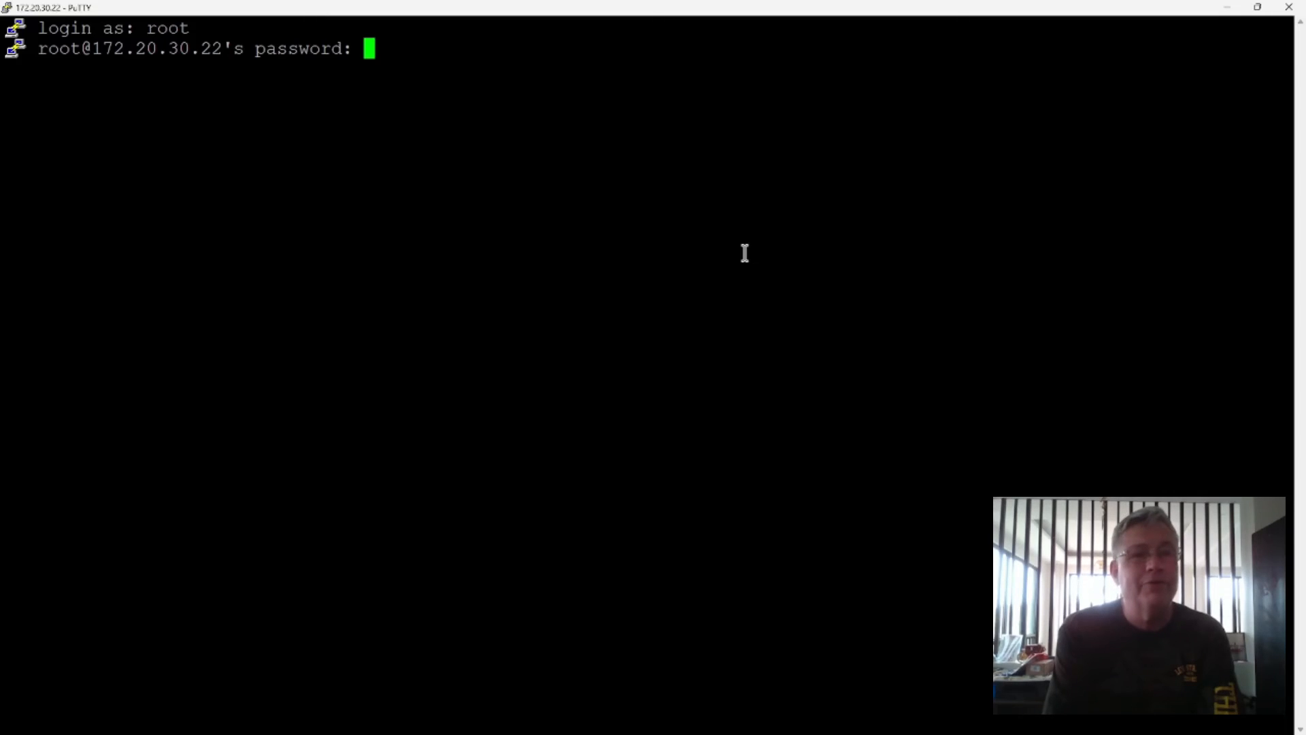
key("Return")
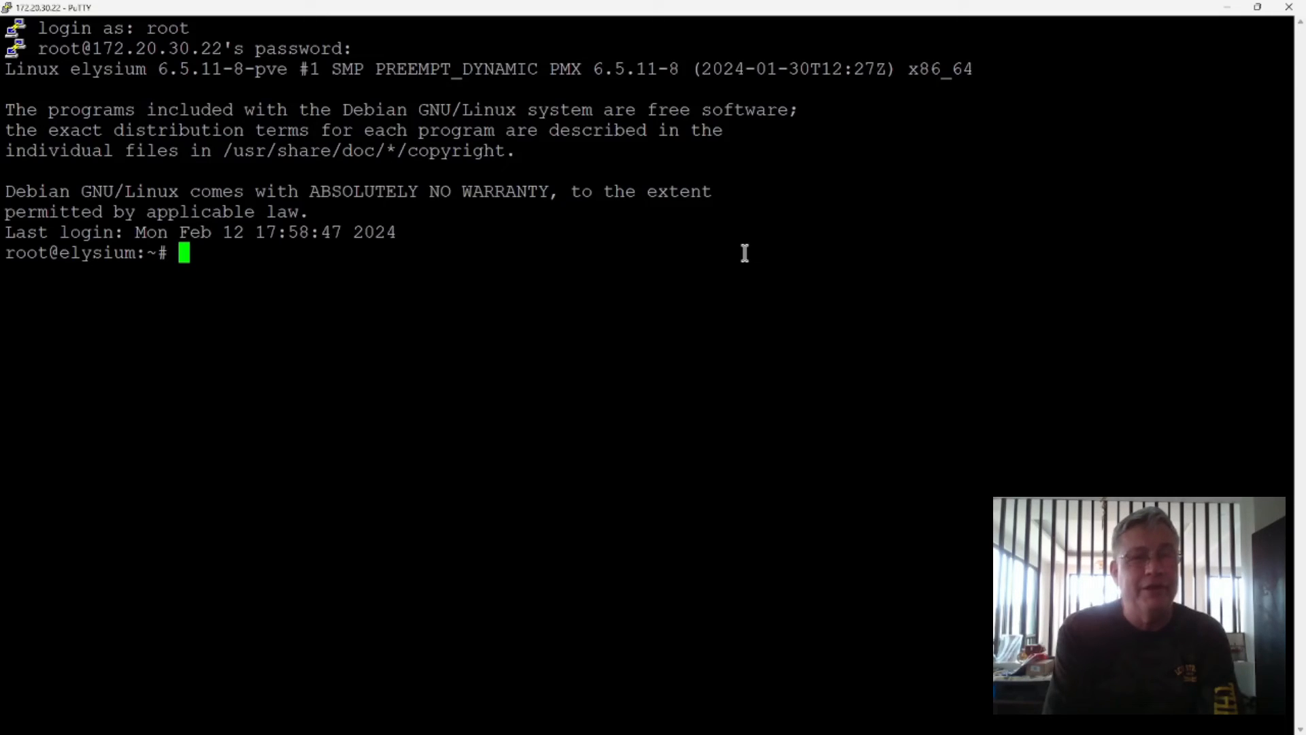